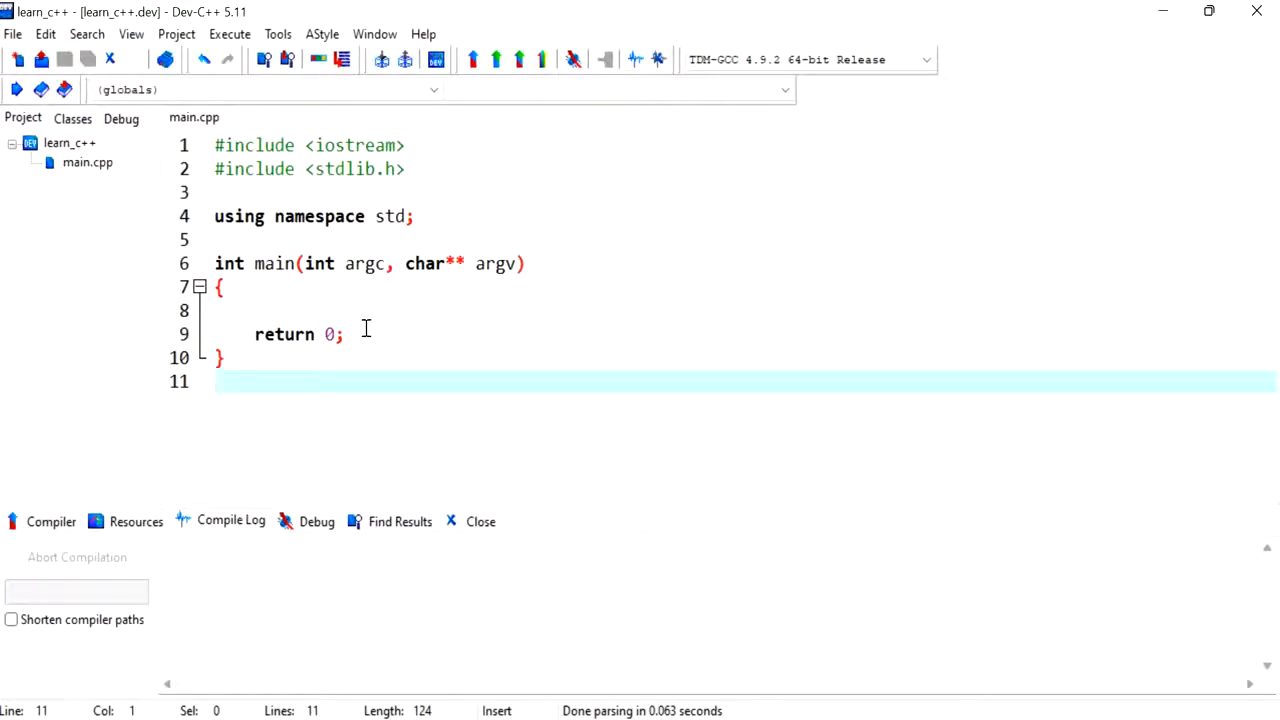
Step: Declare double aDouble = 7.7 on the empty first line of main
click(215, 381)
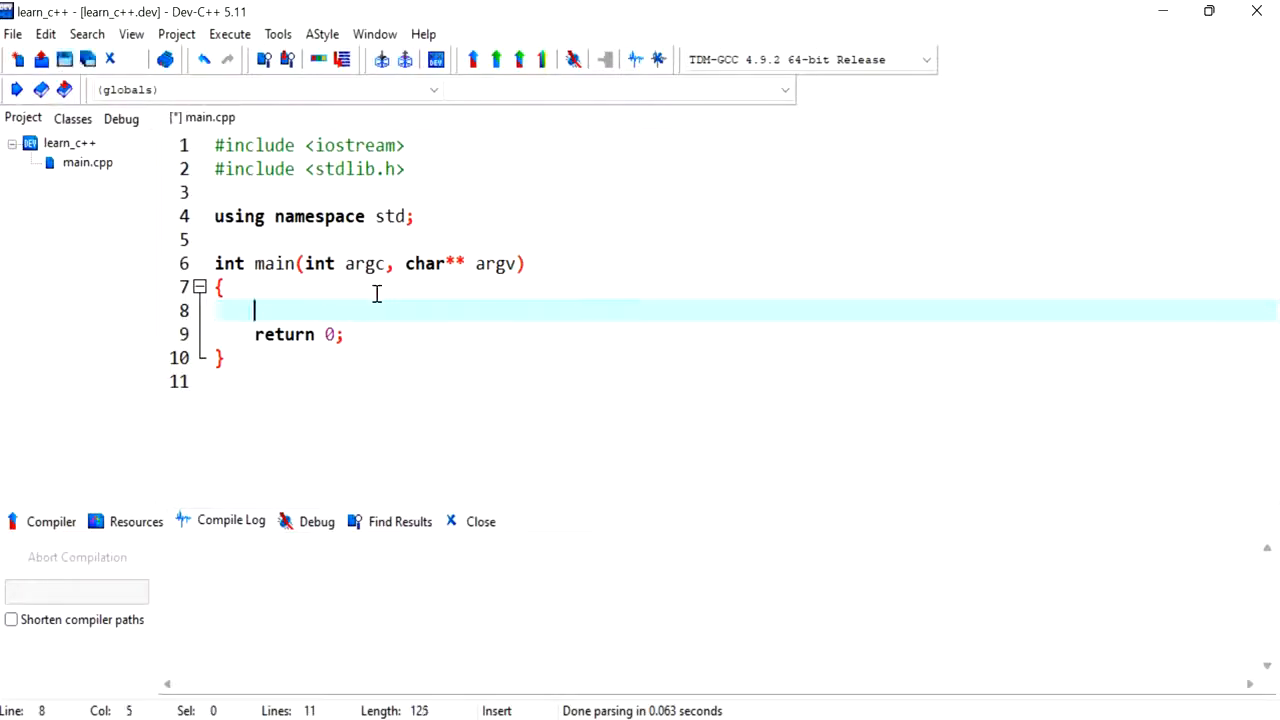
text(double aDoubl)
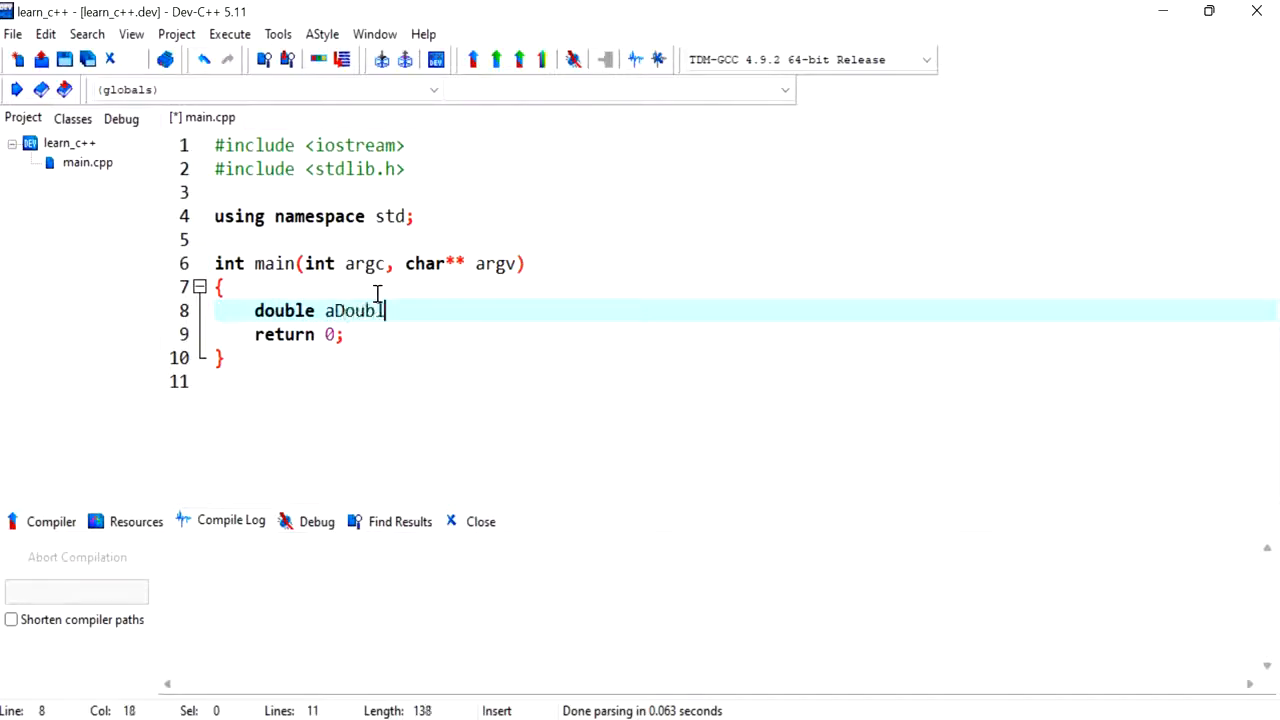
text(e =)
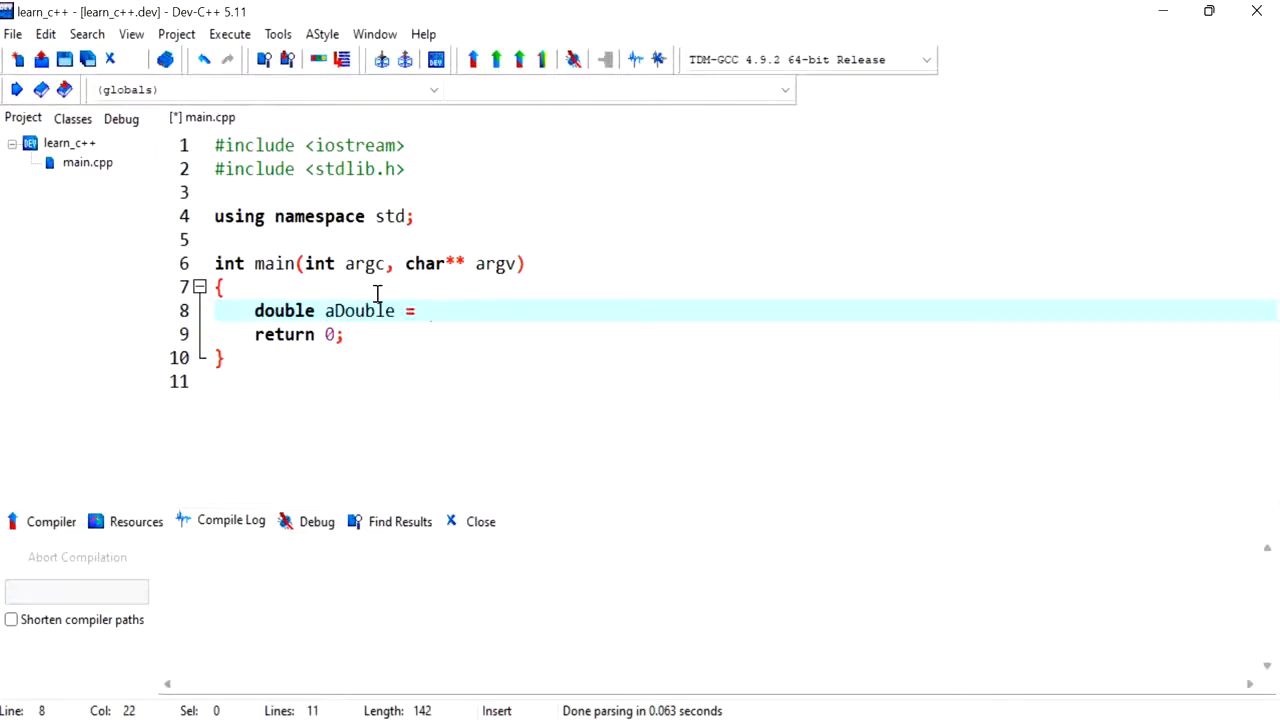
text(7.7;)
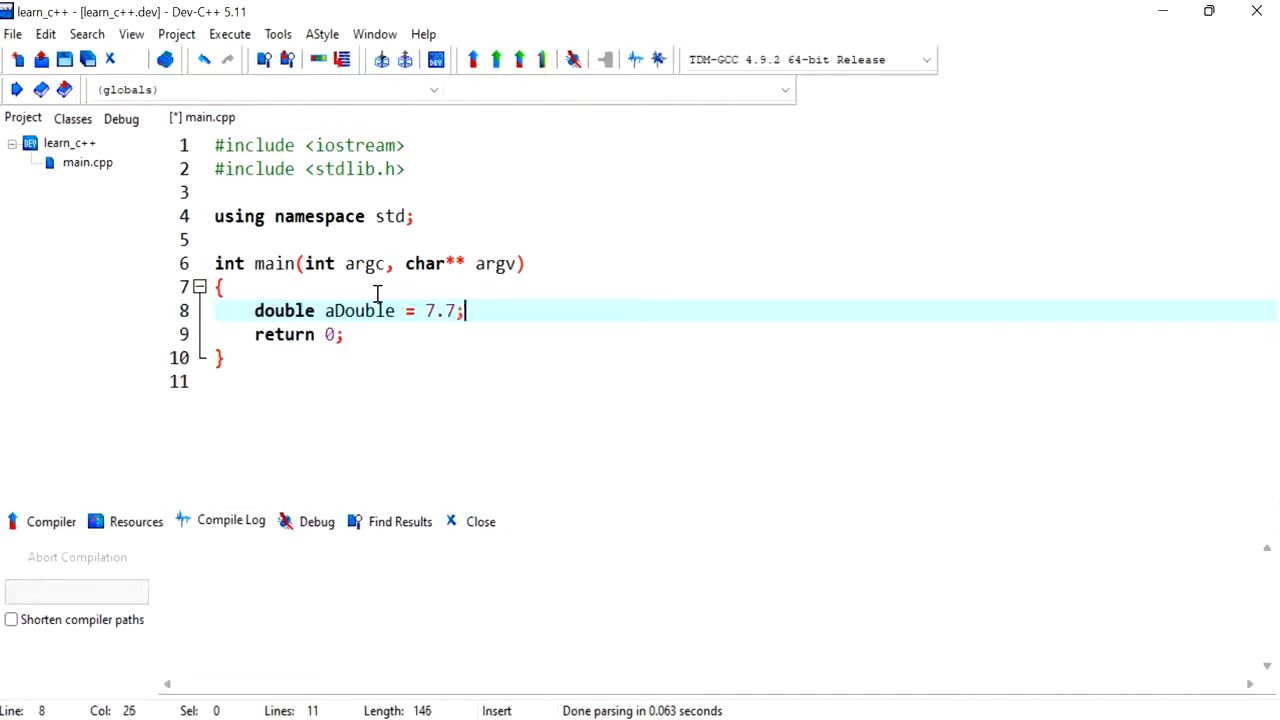
Step: Add a cout printing "Without an increased rate: " followed by aDouble
text(cout)
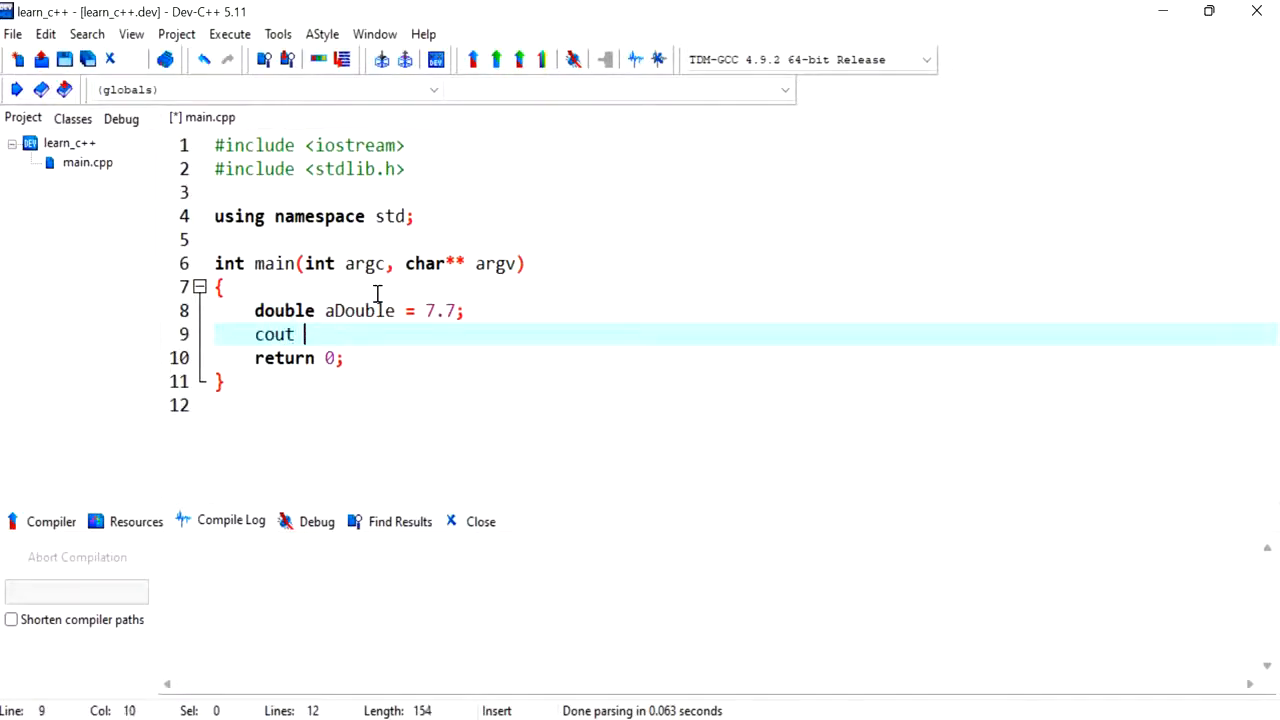
text(<< "")
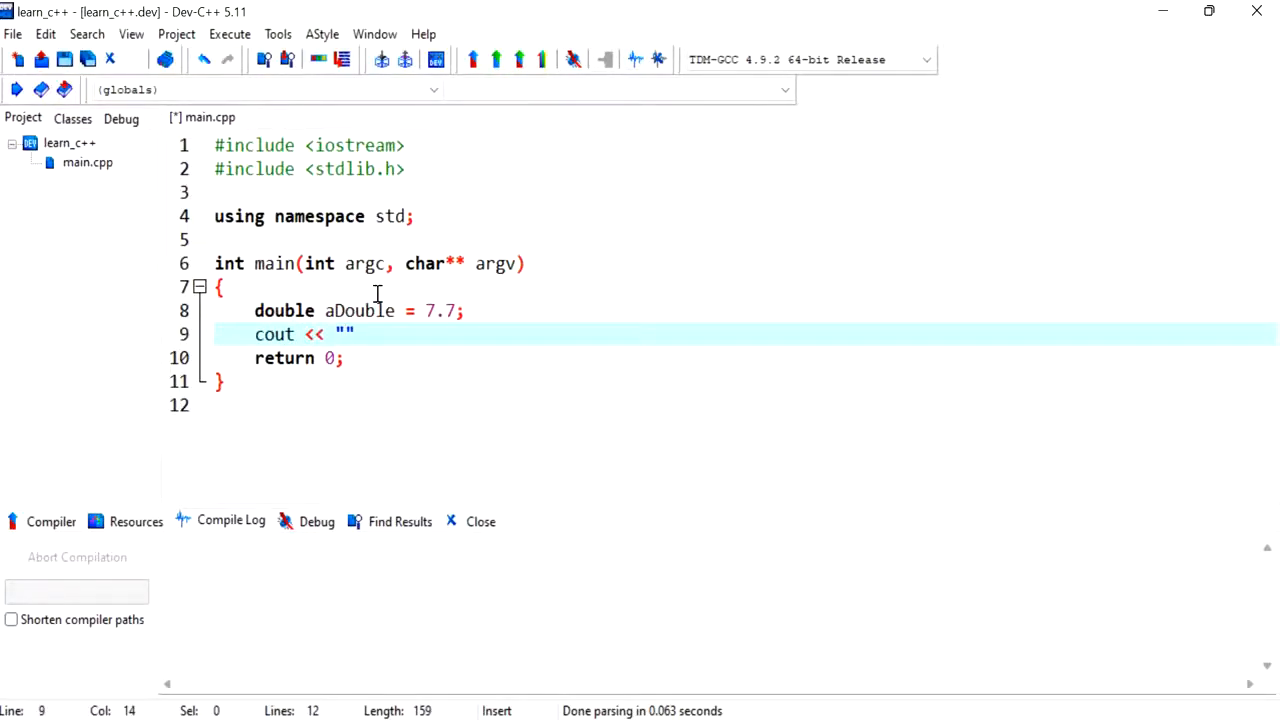
text(Without ins)
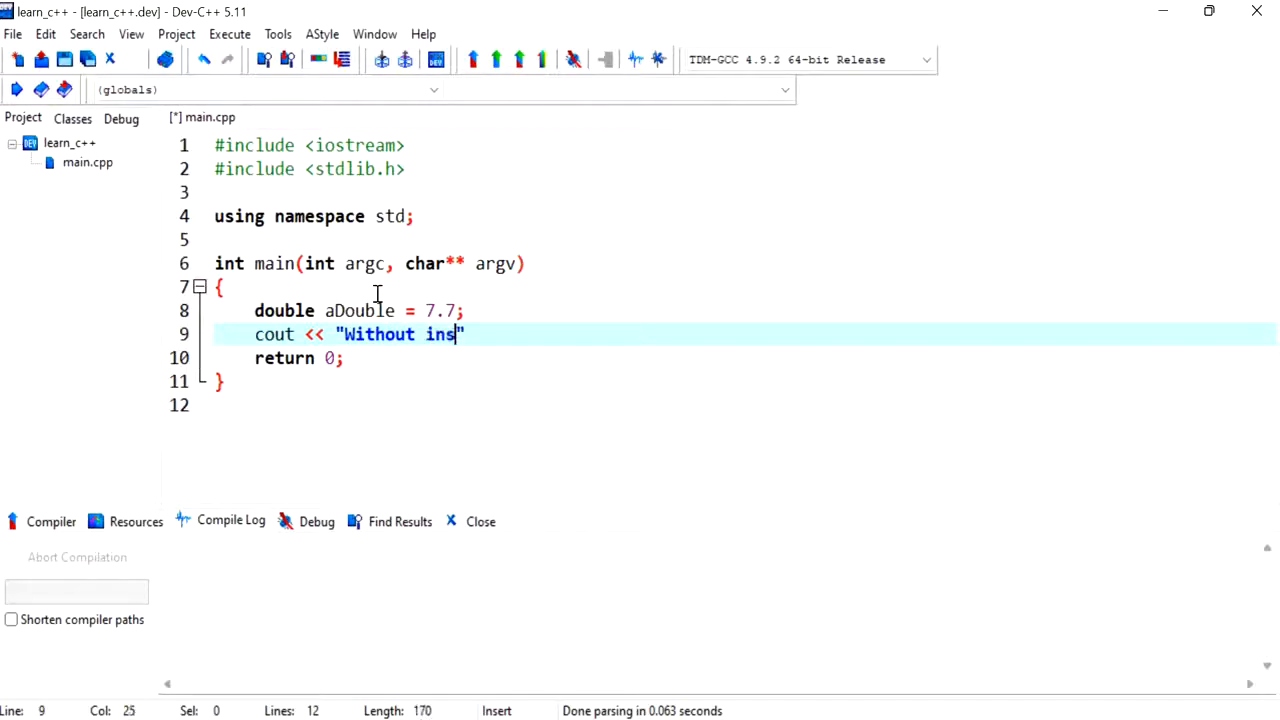
key(BackSpace)
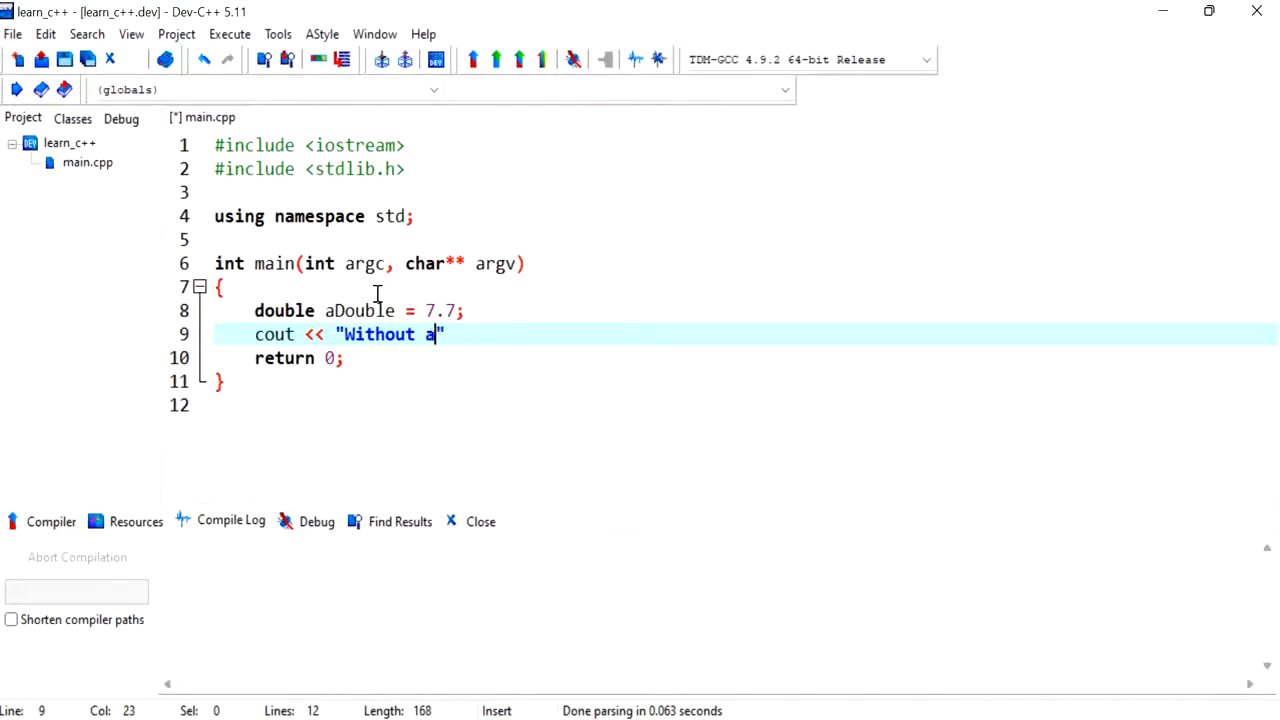
text(n increased)
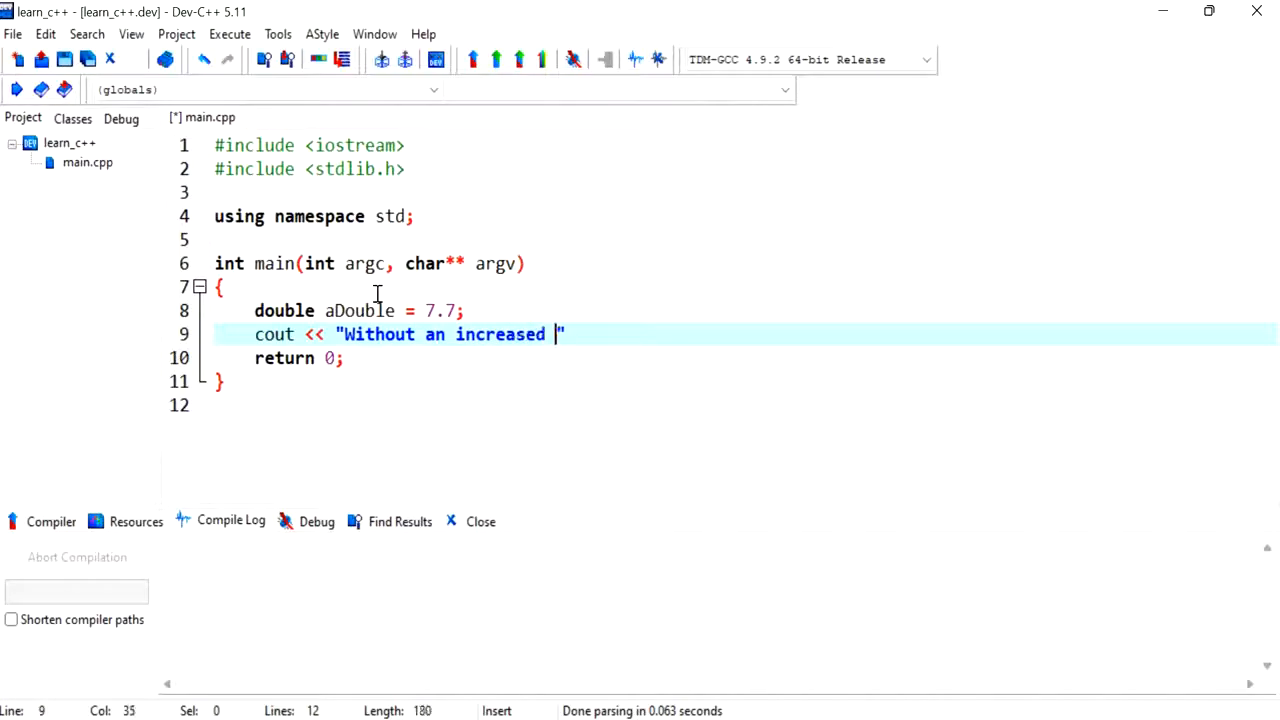
text(rate:)
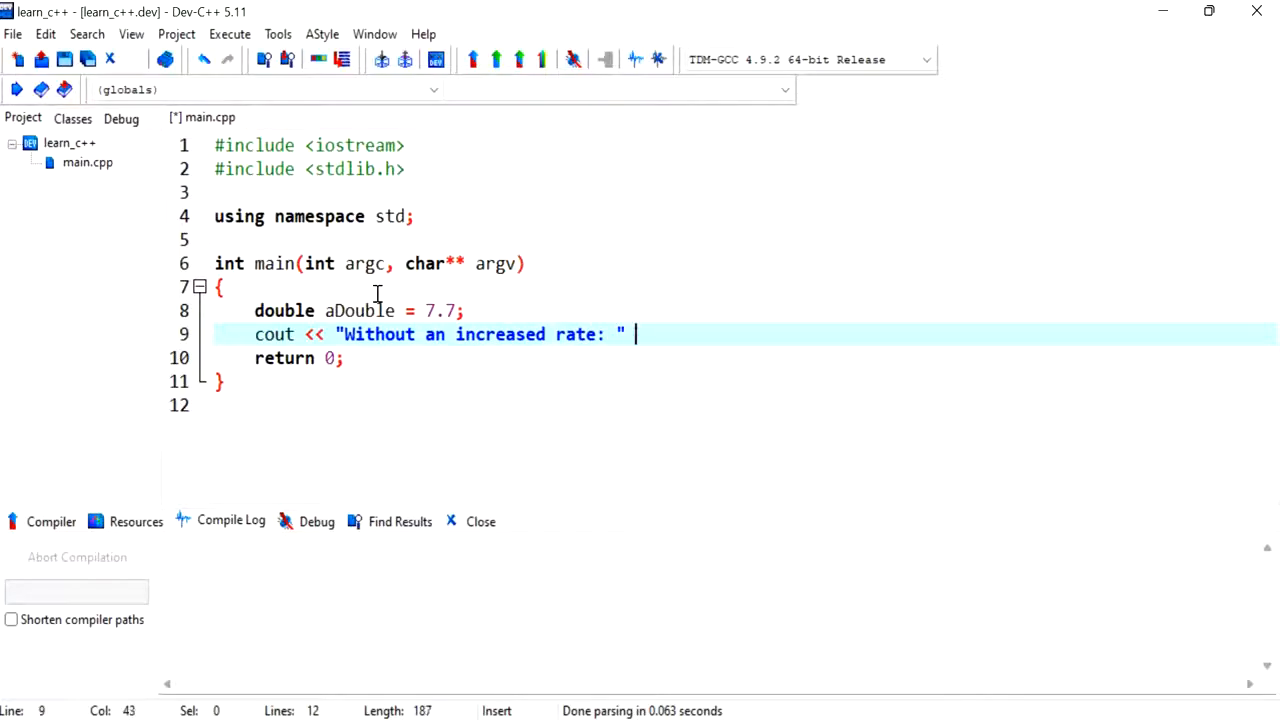
text(<<)
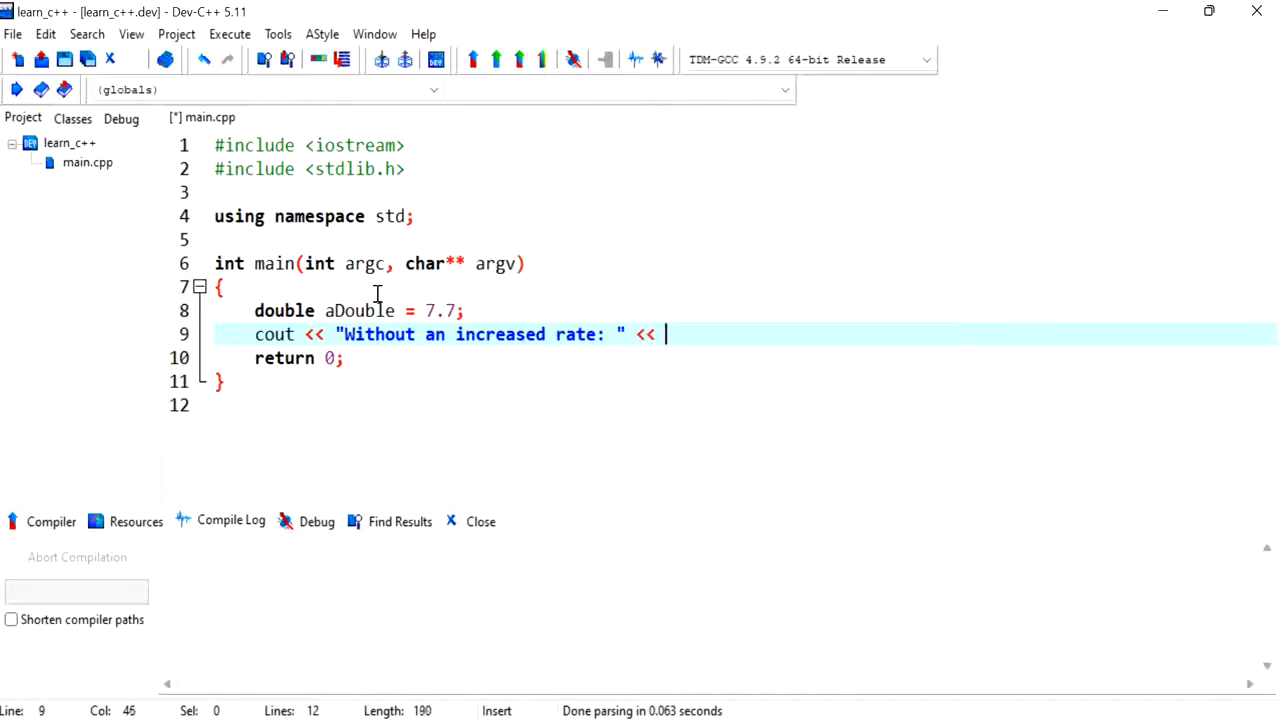
text(aDouble << endl;)
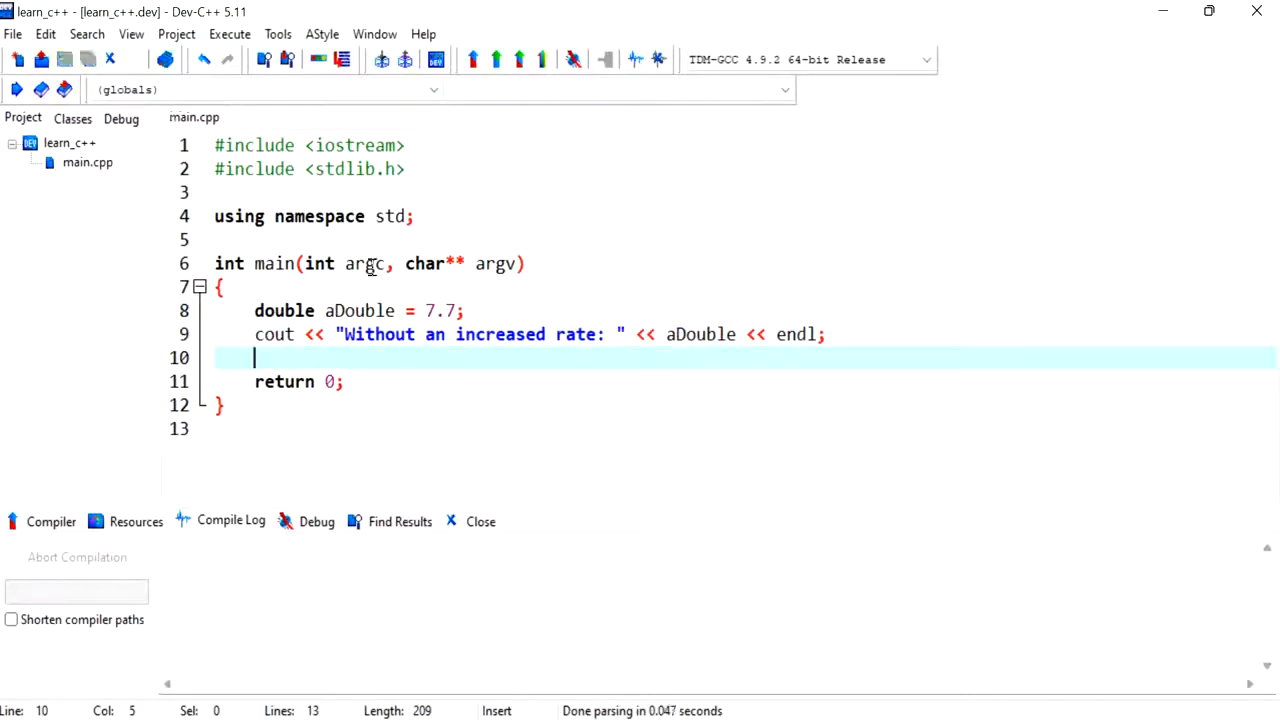
Step: Compile and run the program, showing "Without an increased rate: 7.7"
click(229, 34)
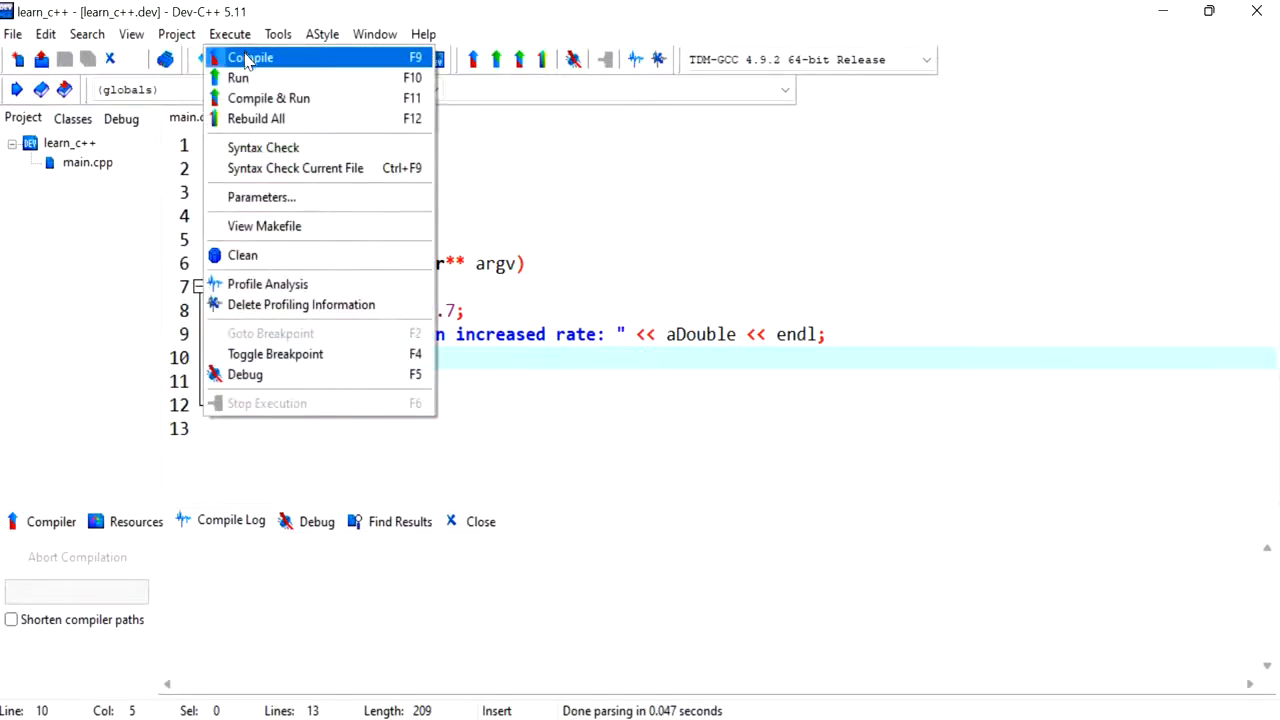
click(250, 57)
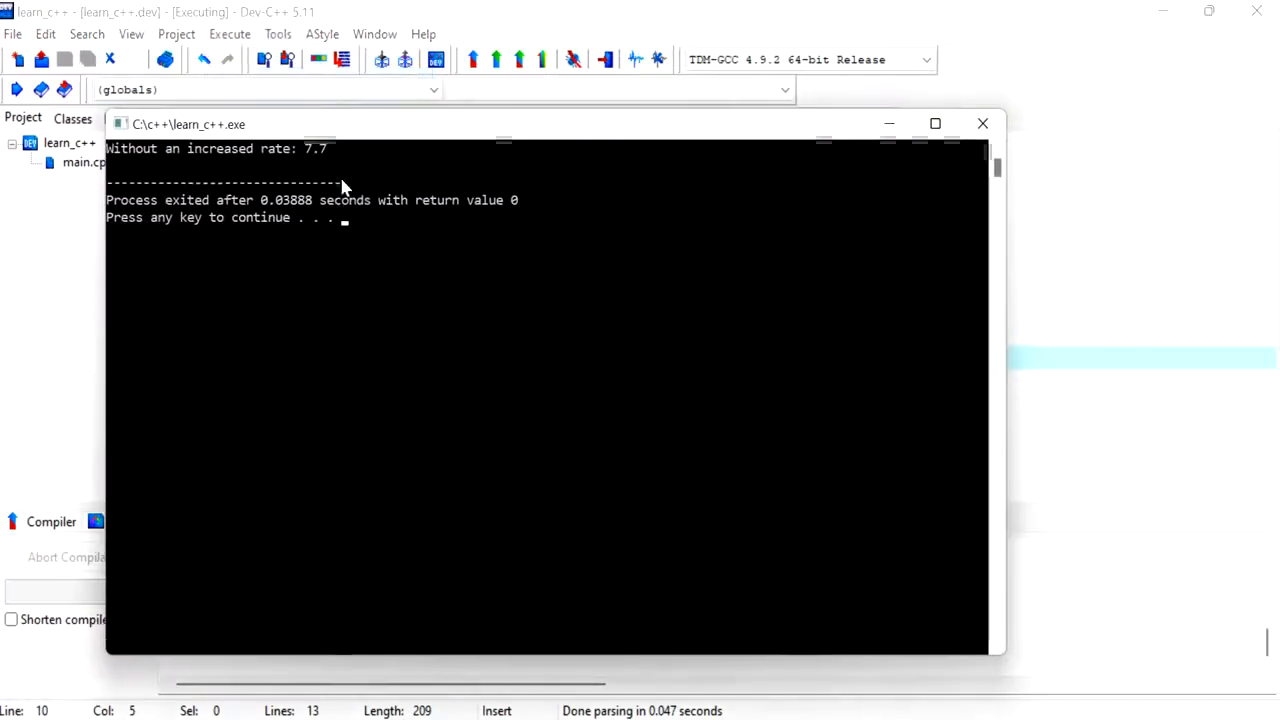
mouse_move(430, 335)
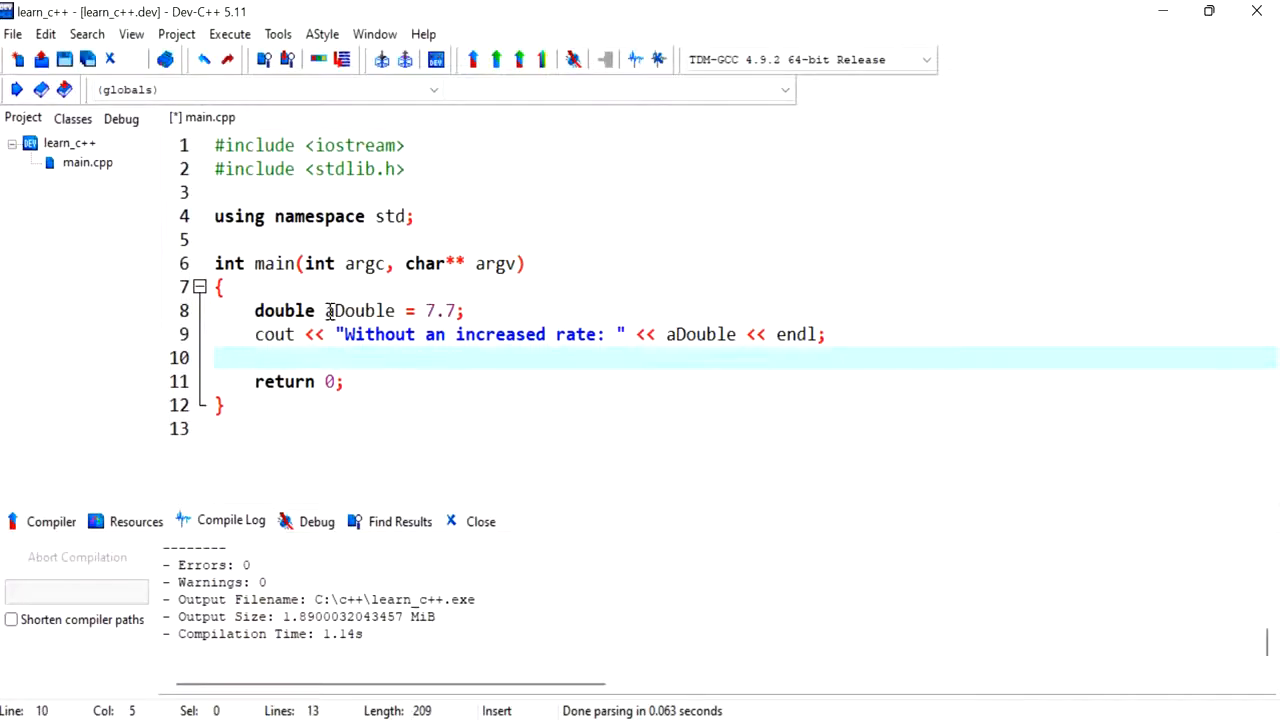
Step: Open a blank line 8 above the double aDouble declaration
key(Return)
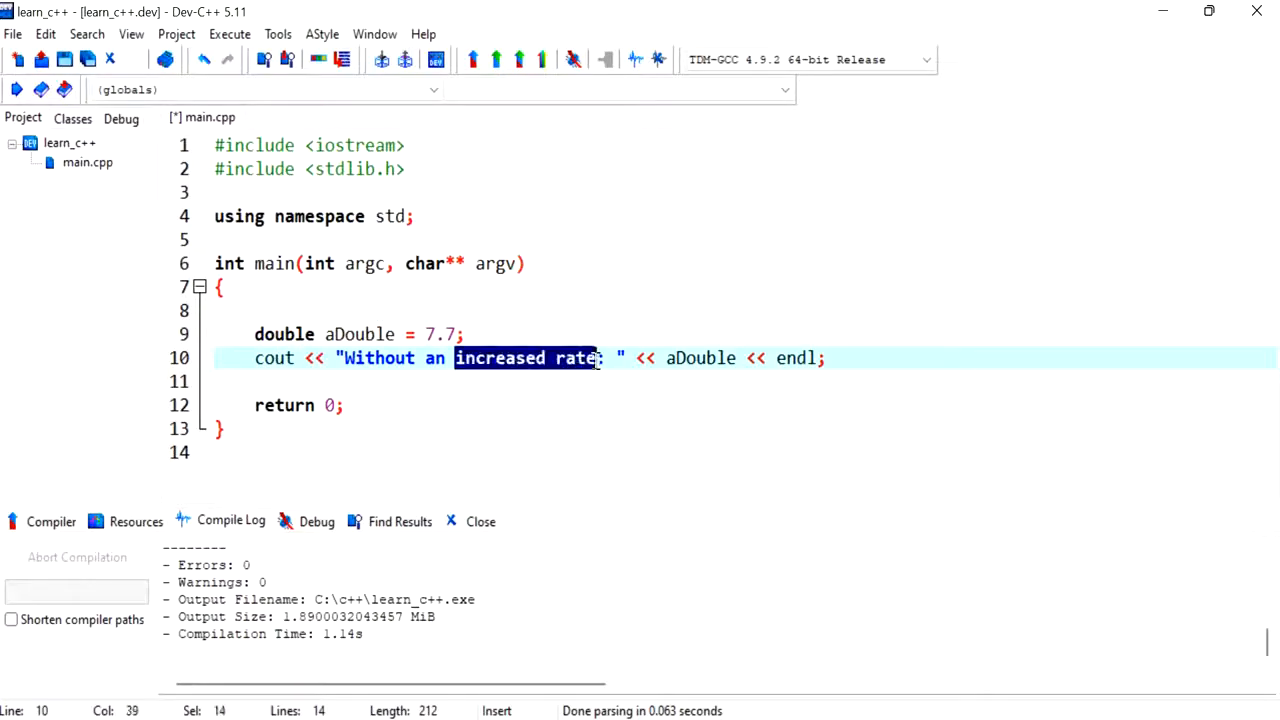
click(410, 308)
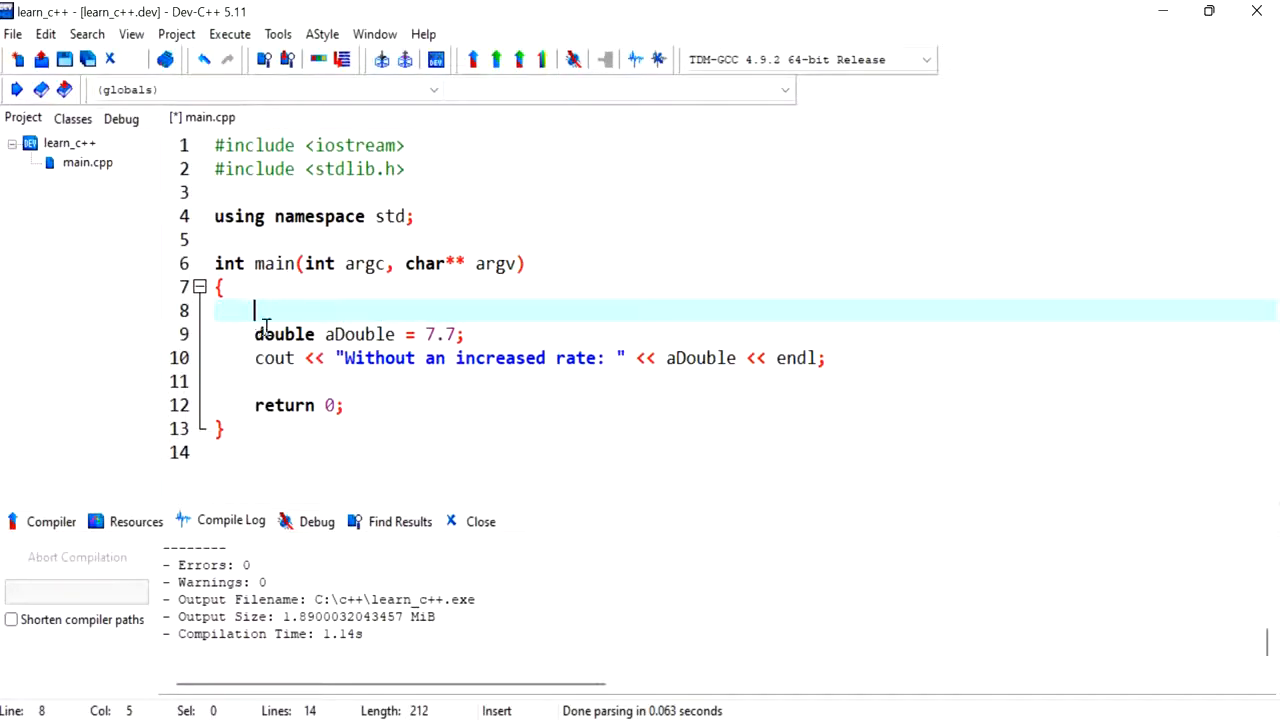
Step: Declare const double annual_increase_rate = 2.2; on line 8, then add a blank line
text(const)
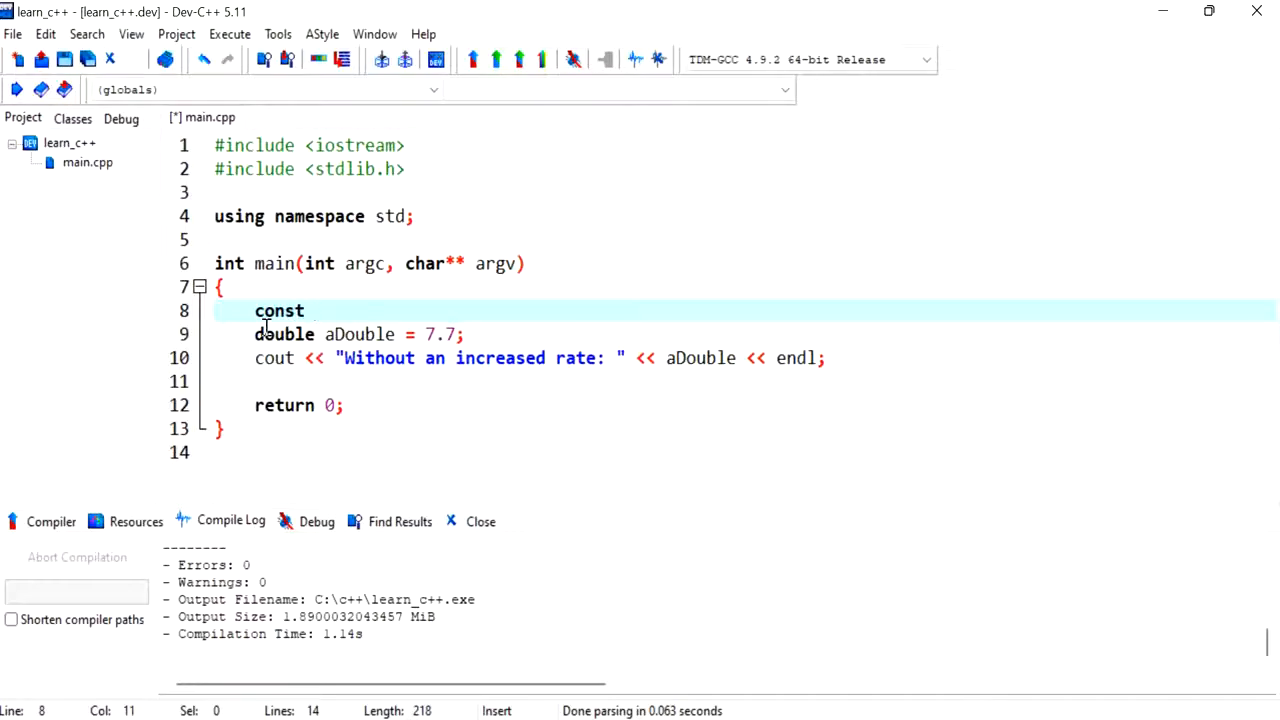
text(double)
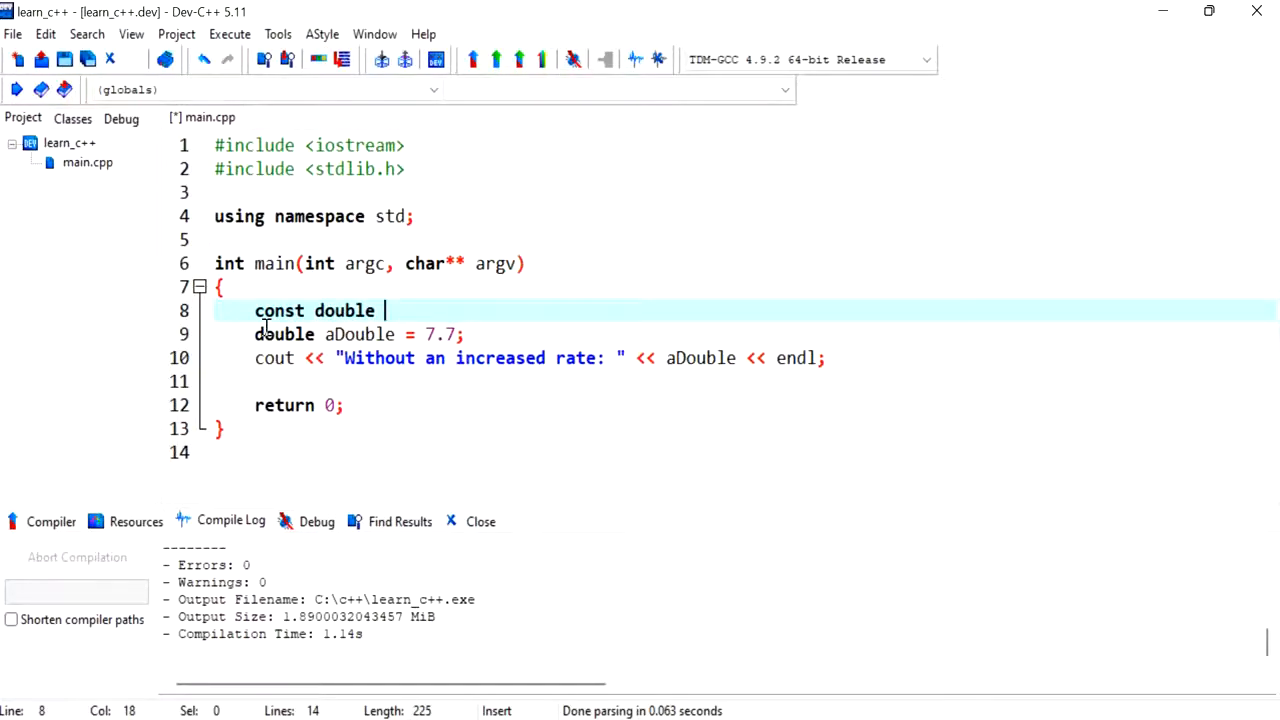
text(annual_)
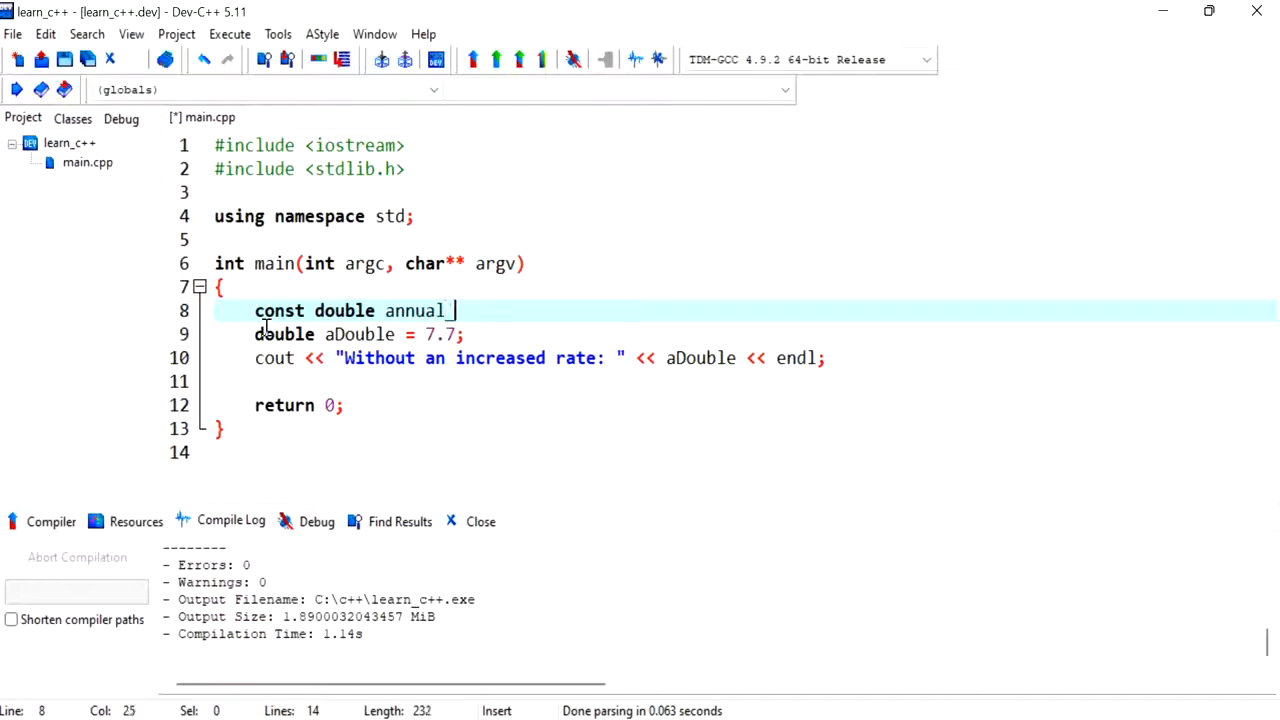
text(increase_rate)
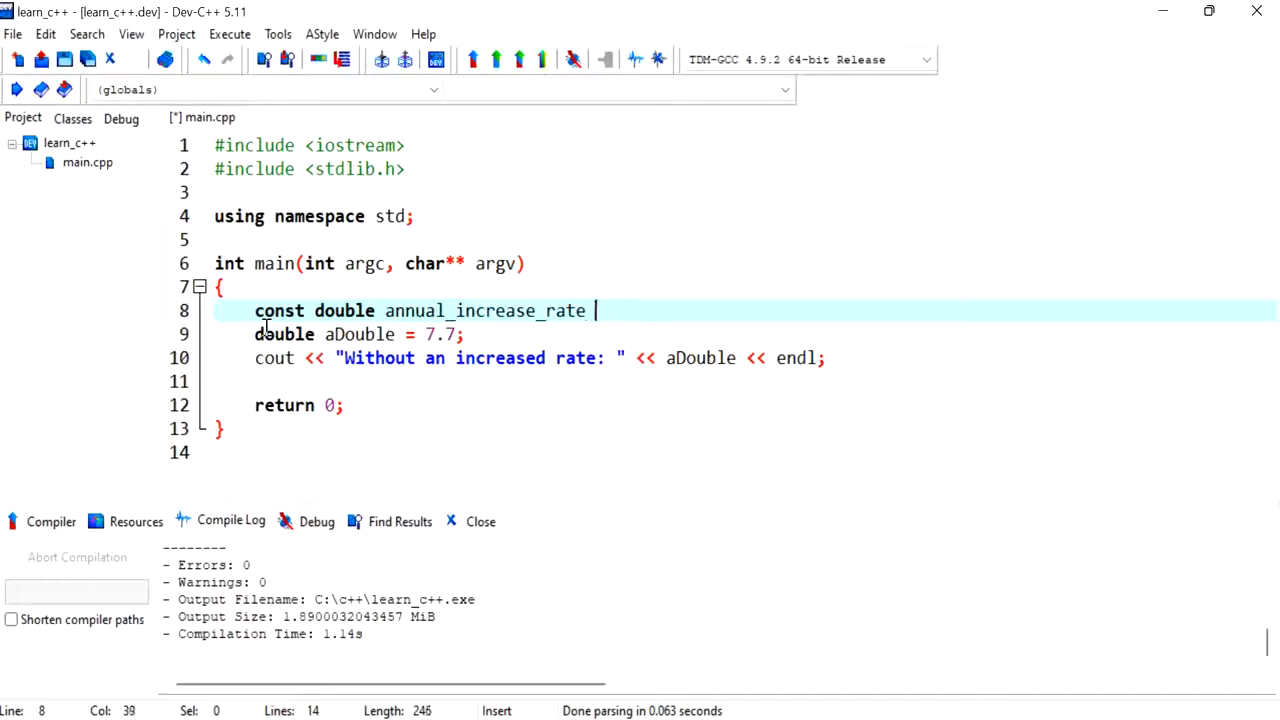
text(= 2.2;)
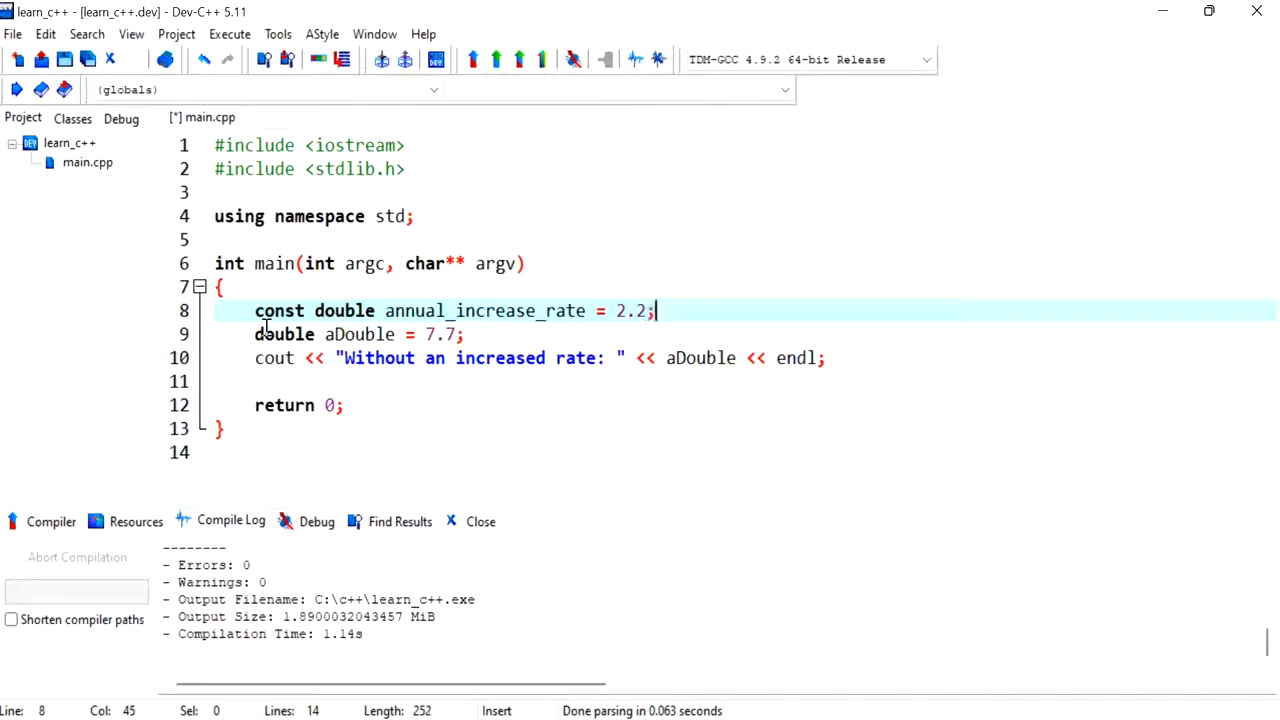
key(Return)
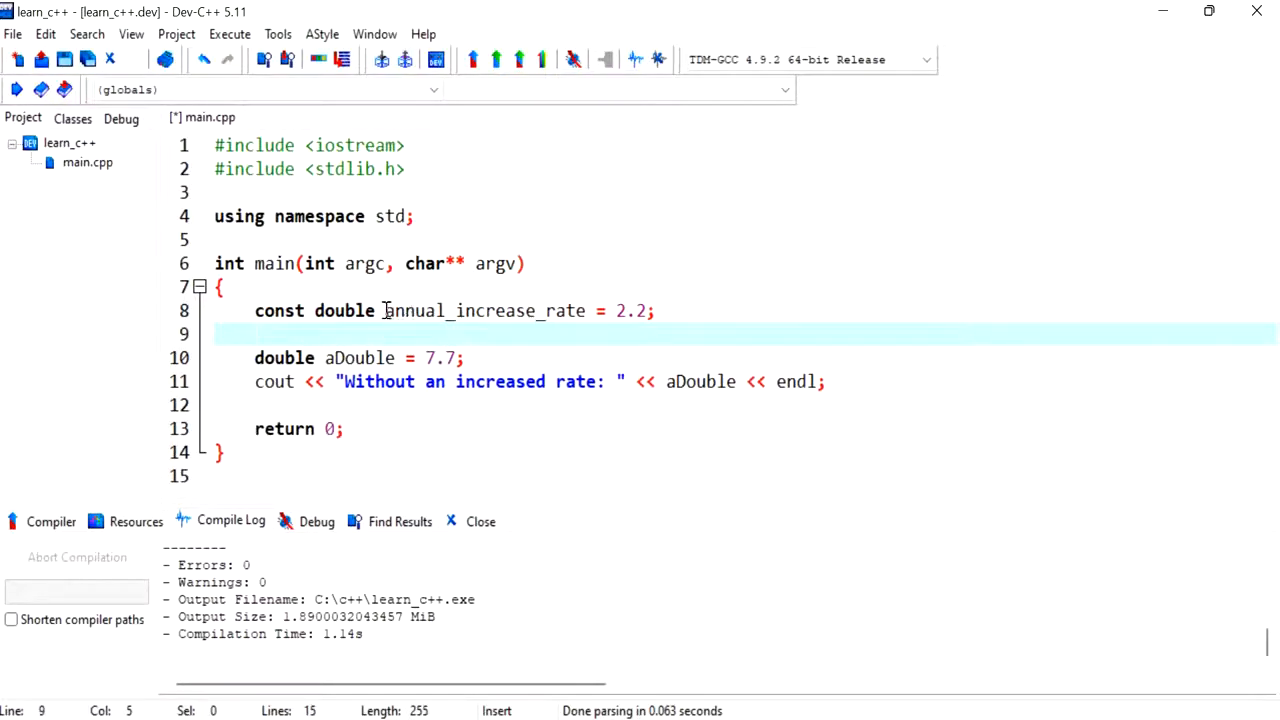
double_click(483, 310)
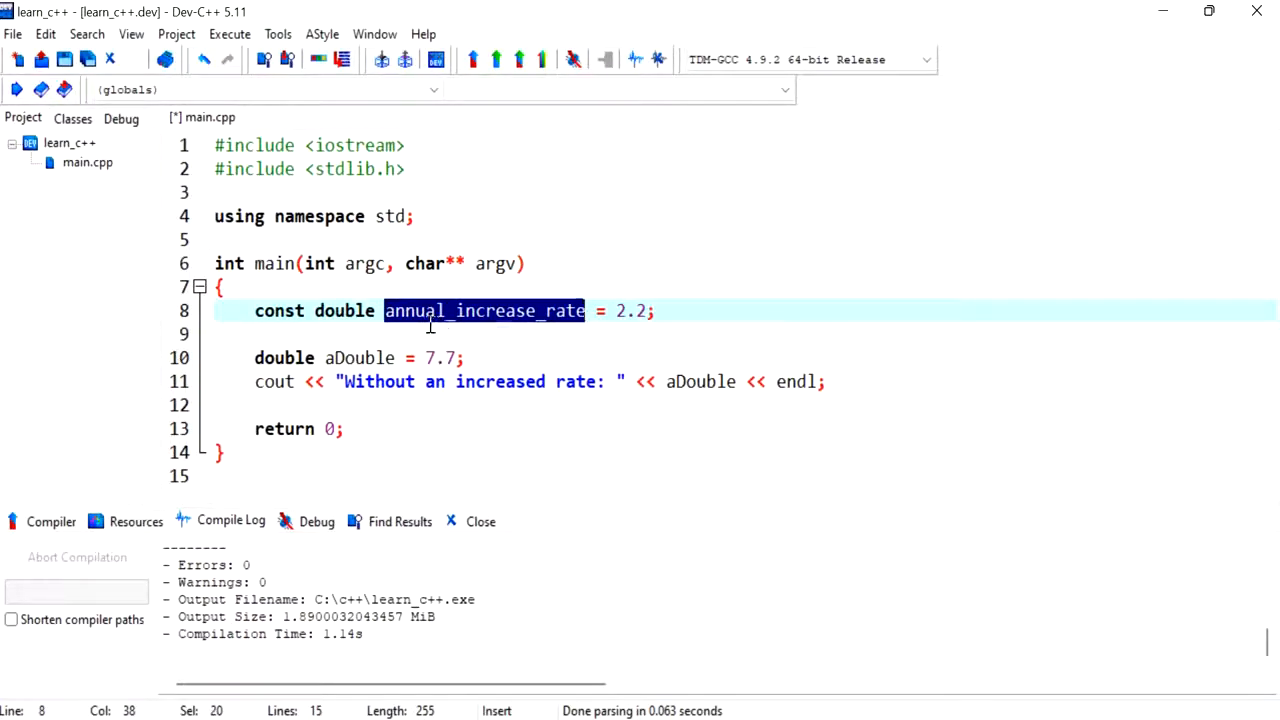
mouse_move(403, 334)
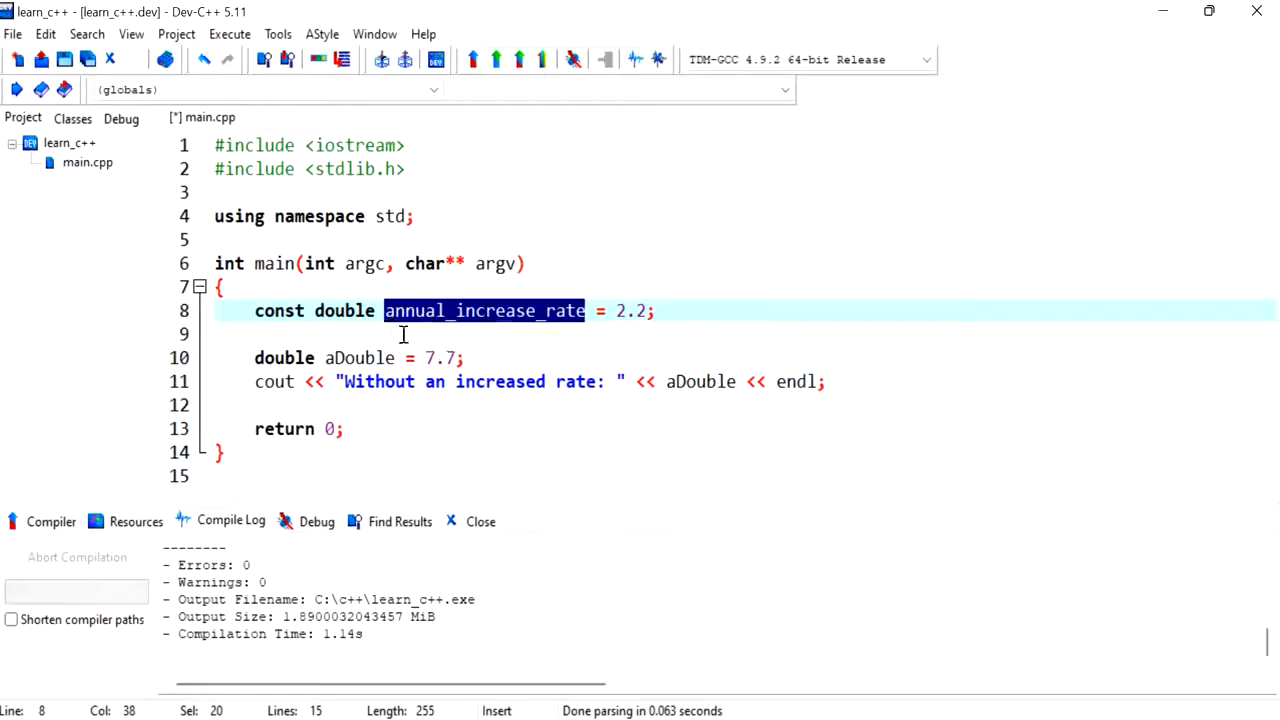
mouse_move(535, 325)
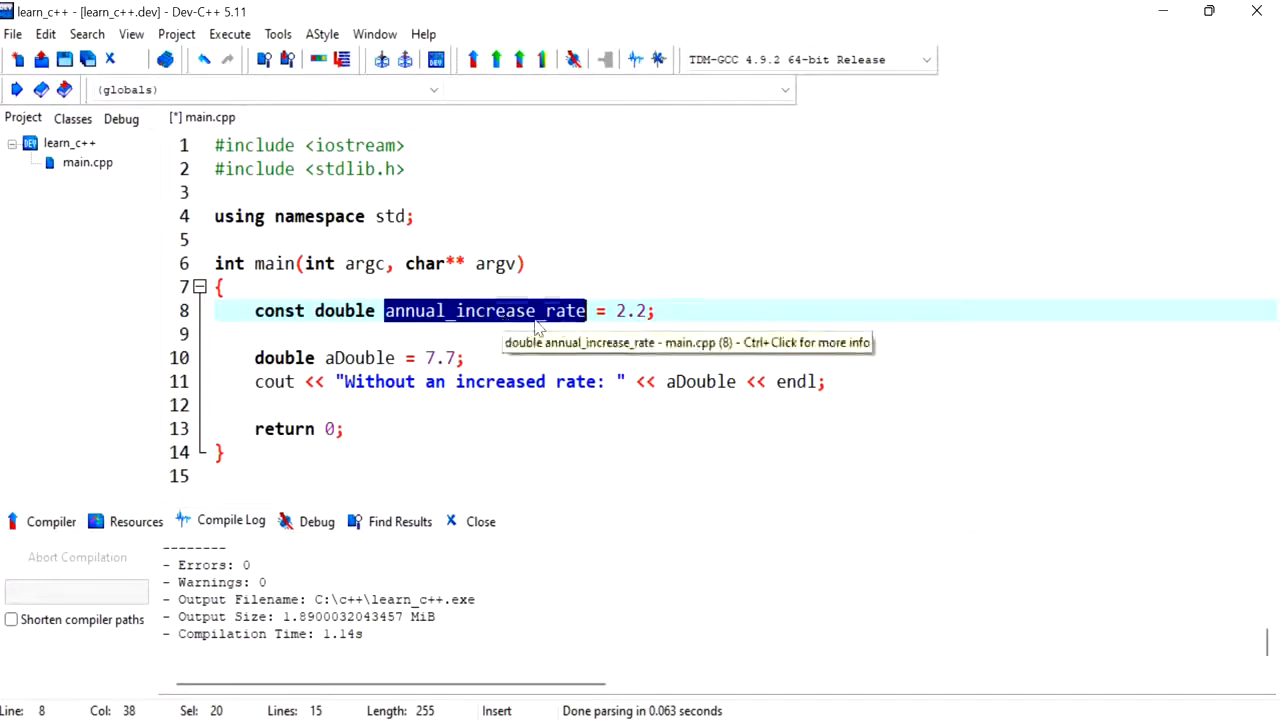
mouse_move(320, 195)
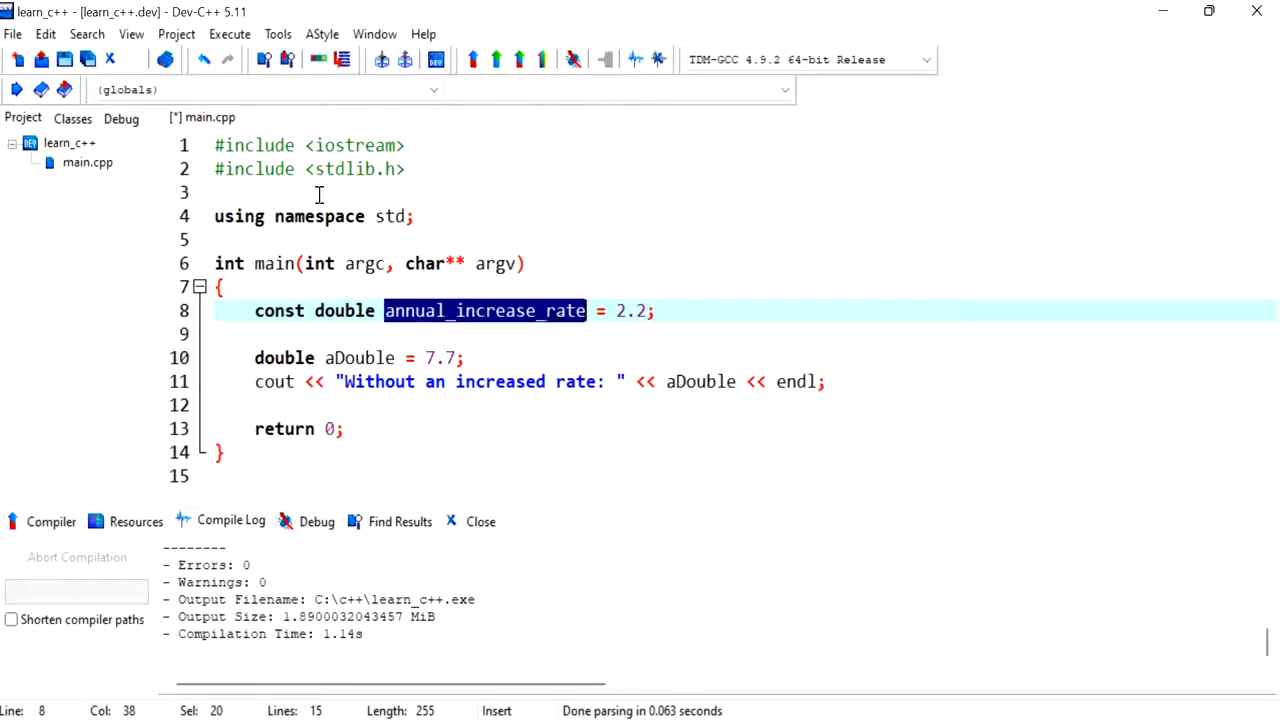
mouse_move(505, 419)
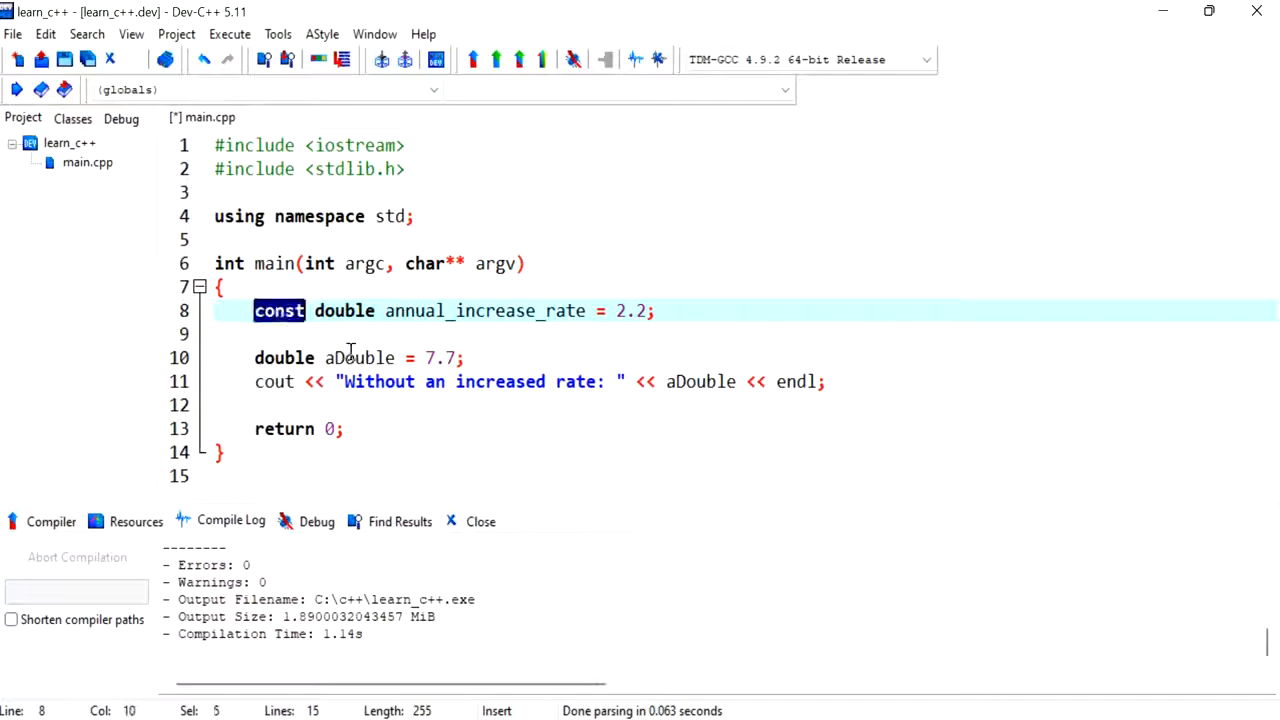
double_click(343, 310)
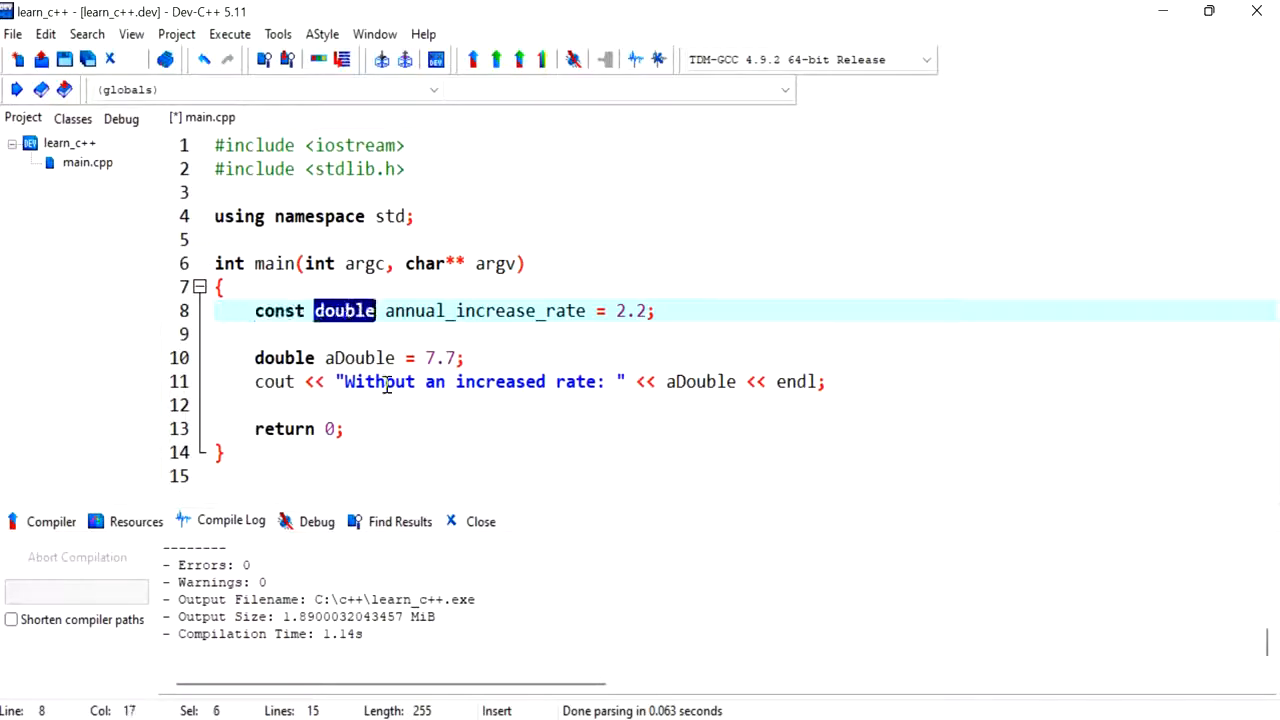
double_click(484, 310)
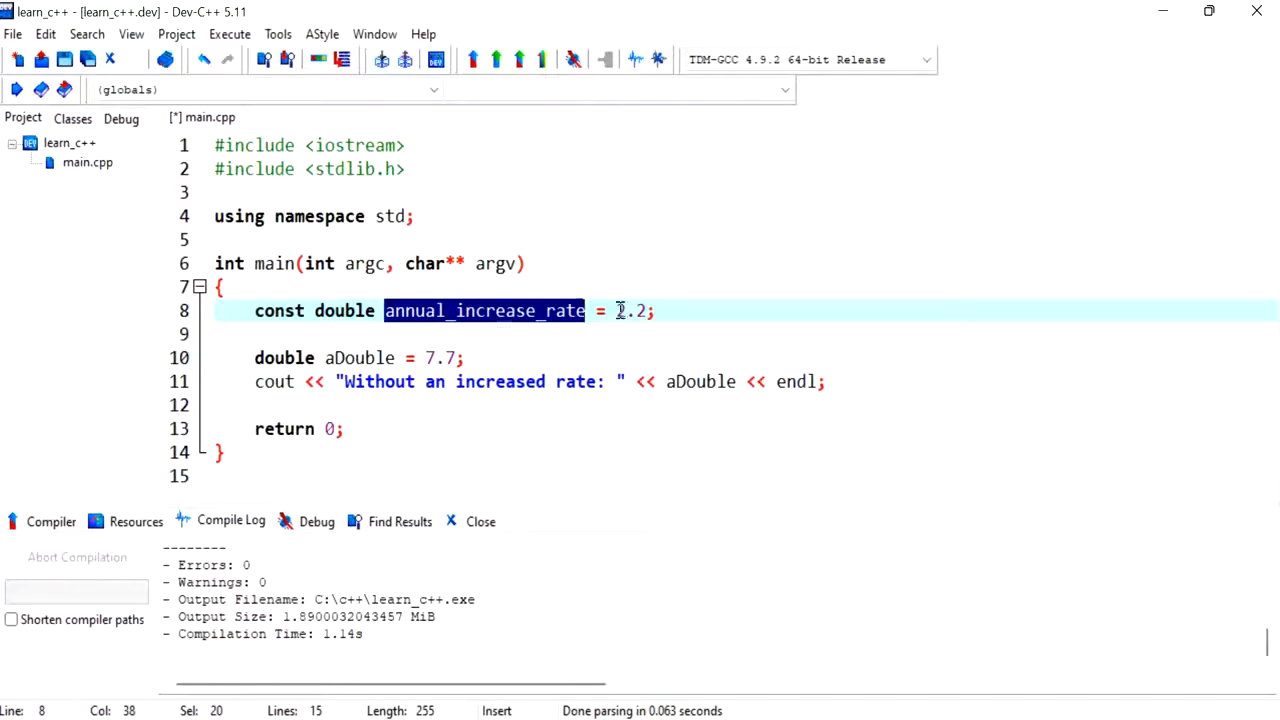
double_click(630, 310)
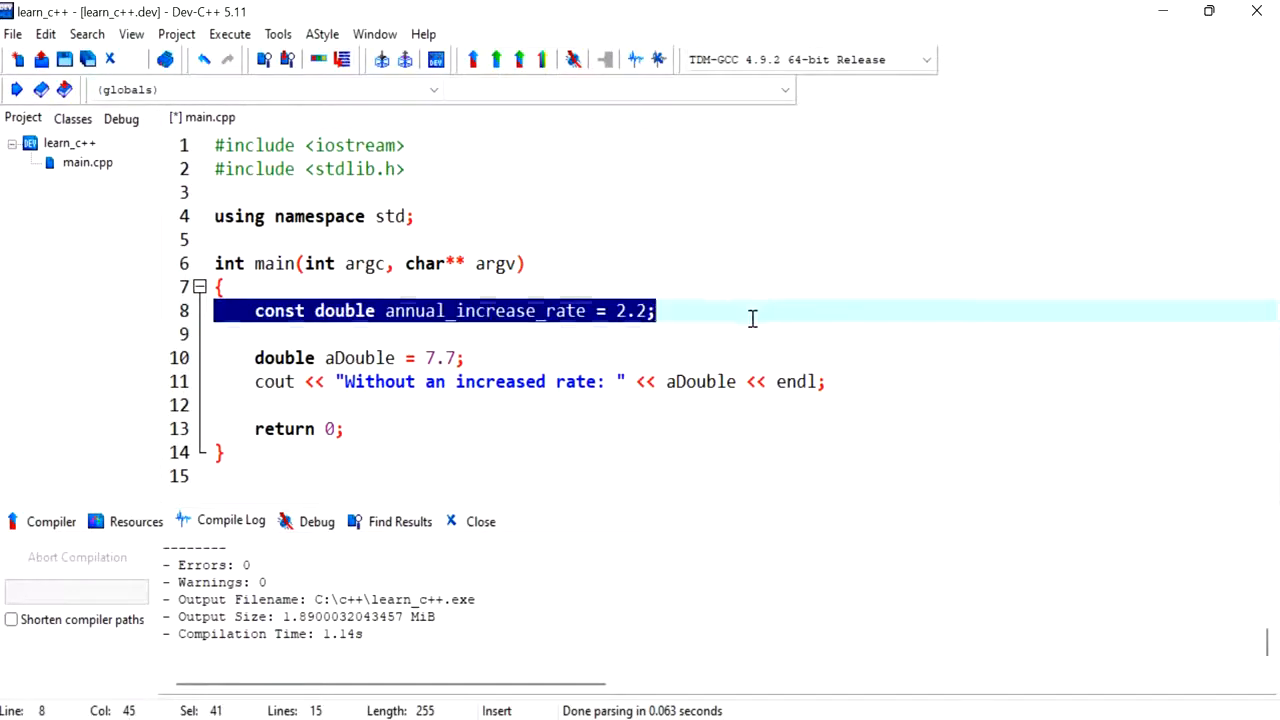
double_click(485, 310)
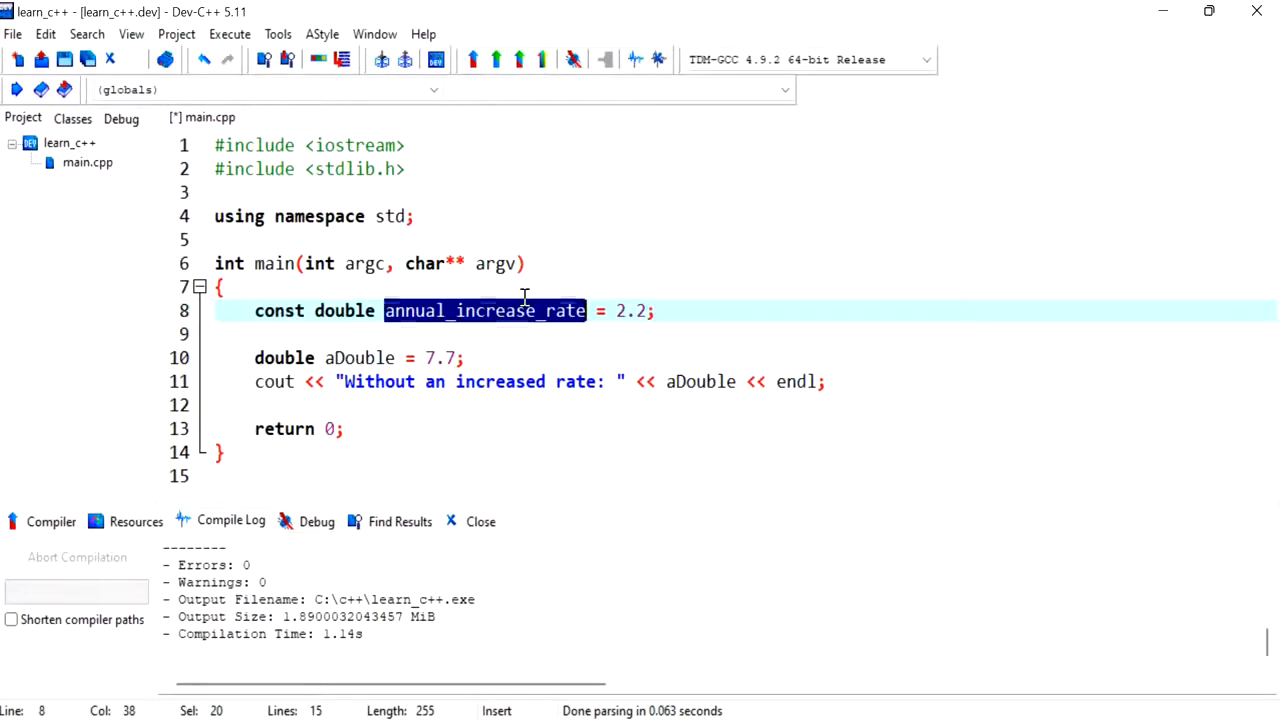
Step: Rename the constant to ANNUAL_INCREASE_RATE
text(ANNUAL)
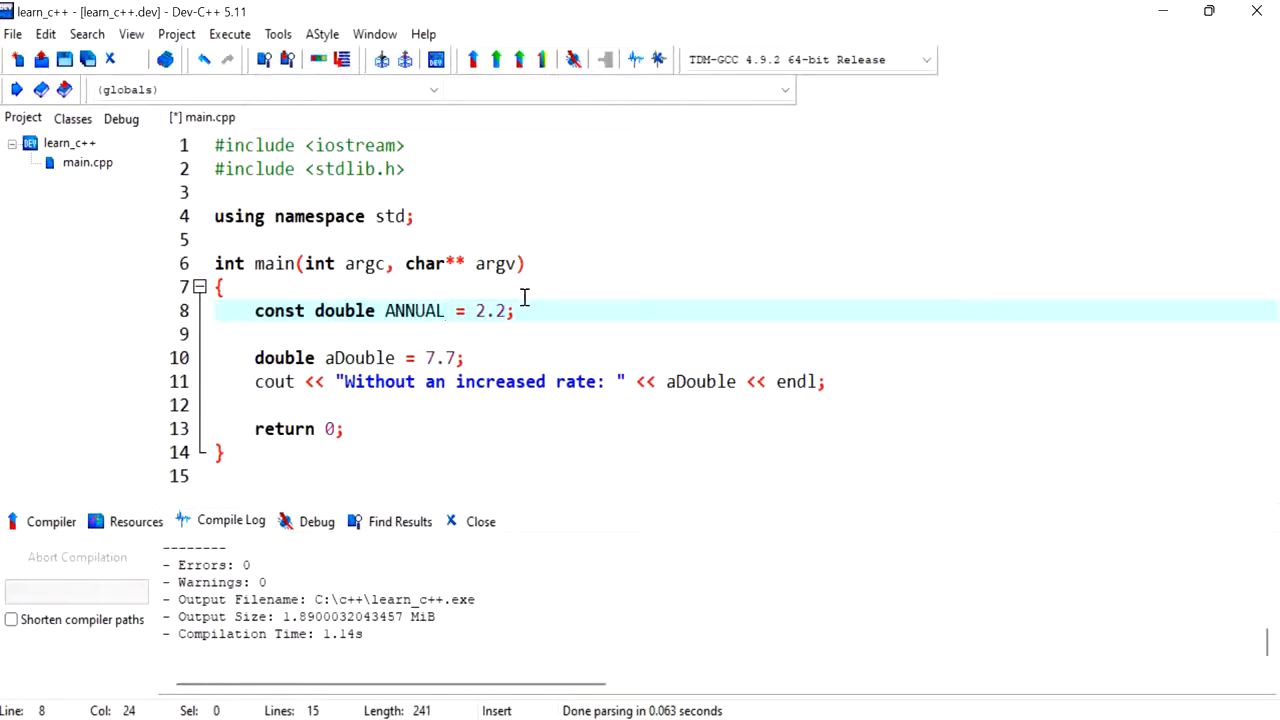
text(_INSR)
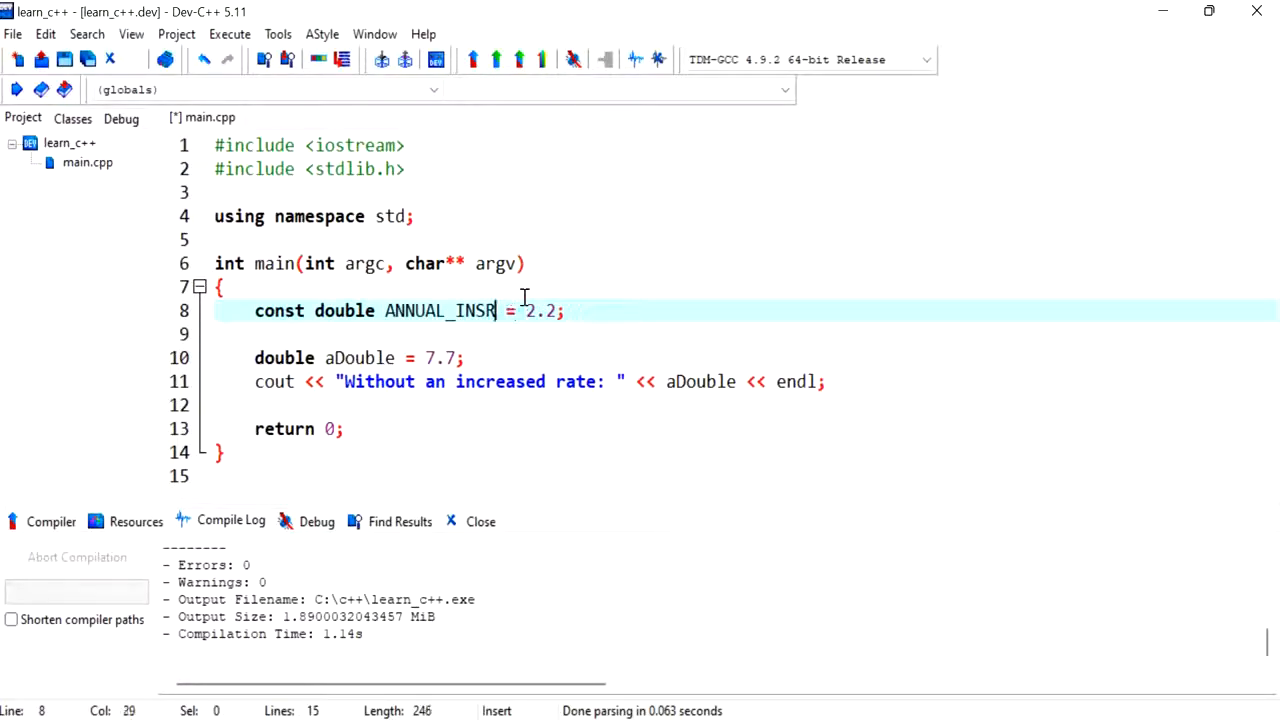
text(EASE_R)
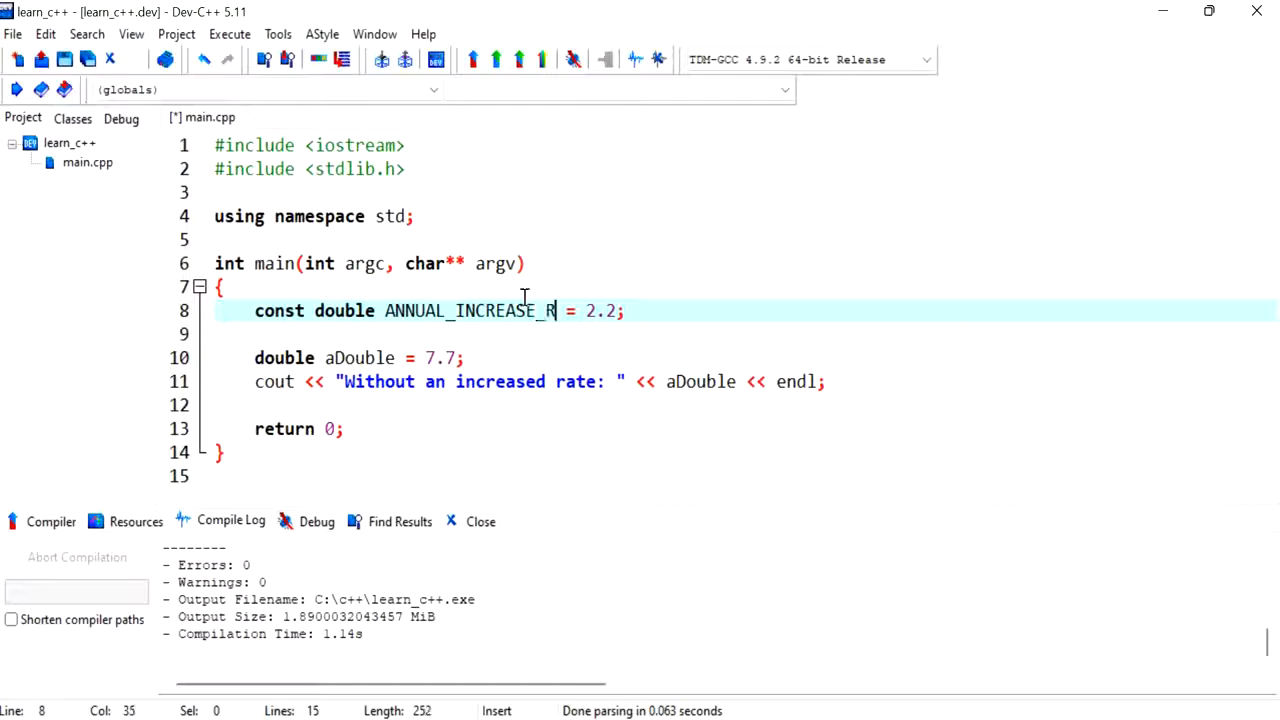
text(ATE)
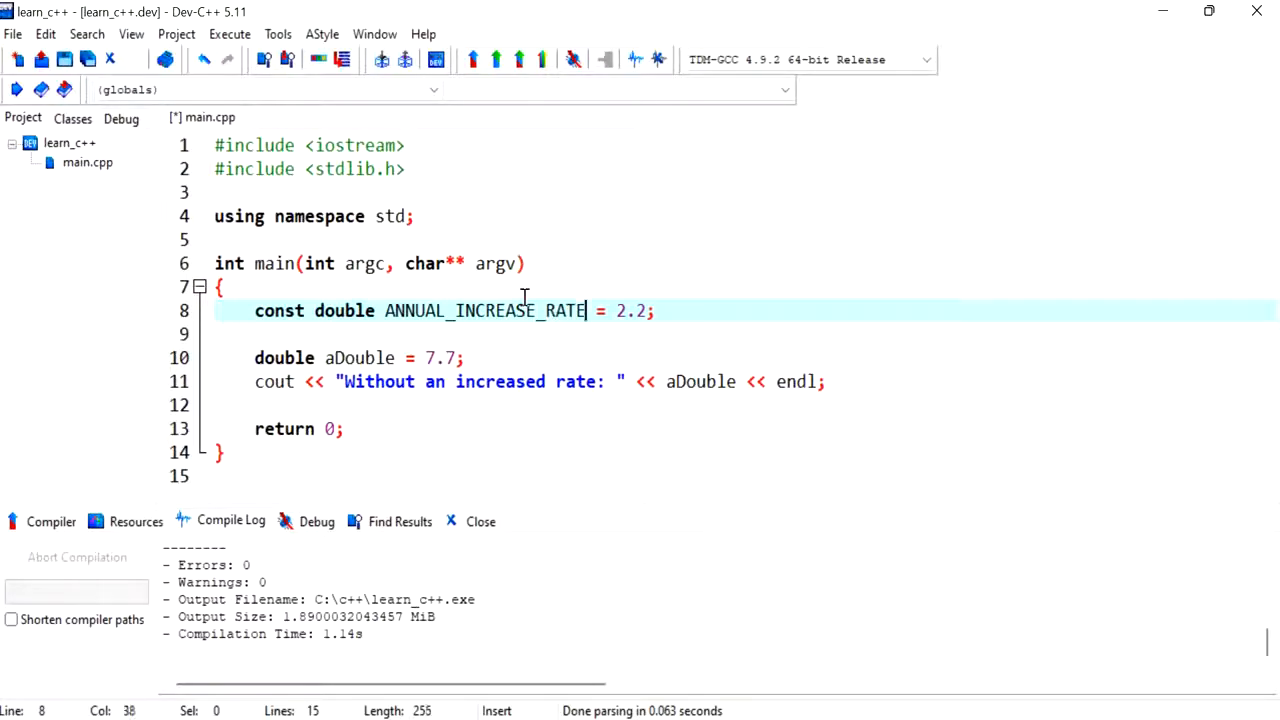
double_click(485, 310)
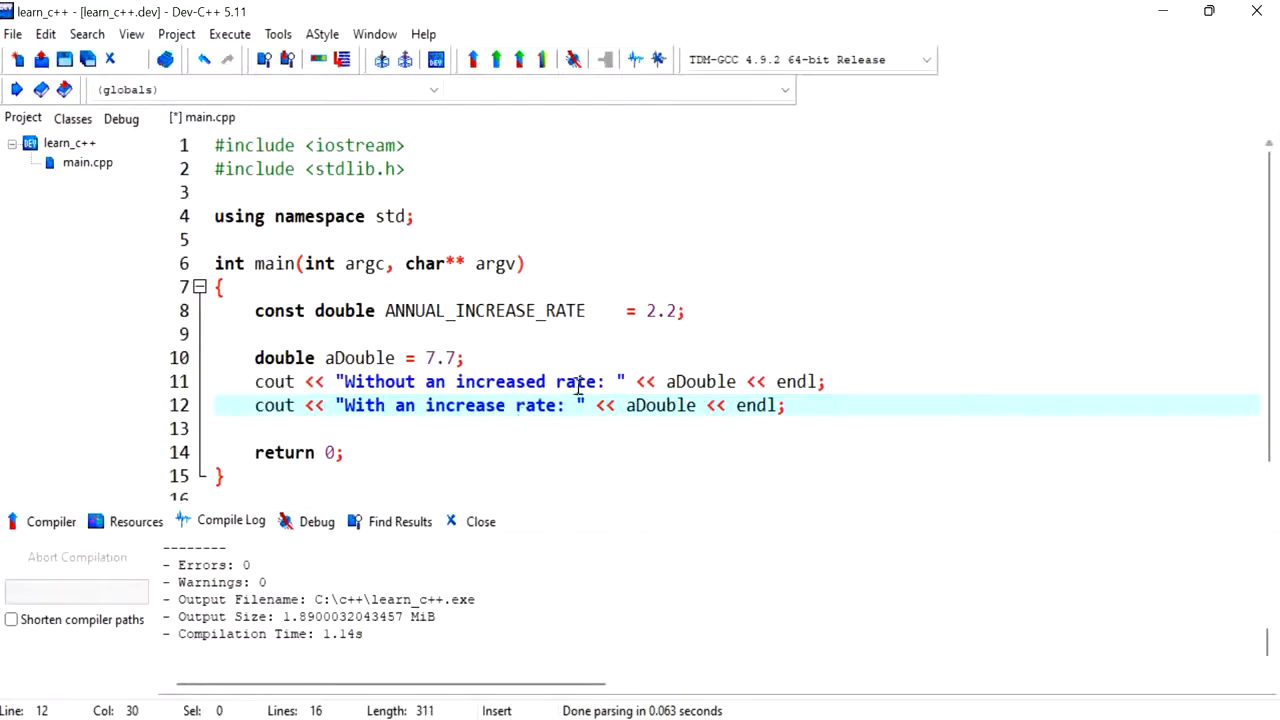
Step: Multiply aDouble by ANNUAL_INCREASE_RATE in the second cout, then compile
click(547, 381)
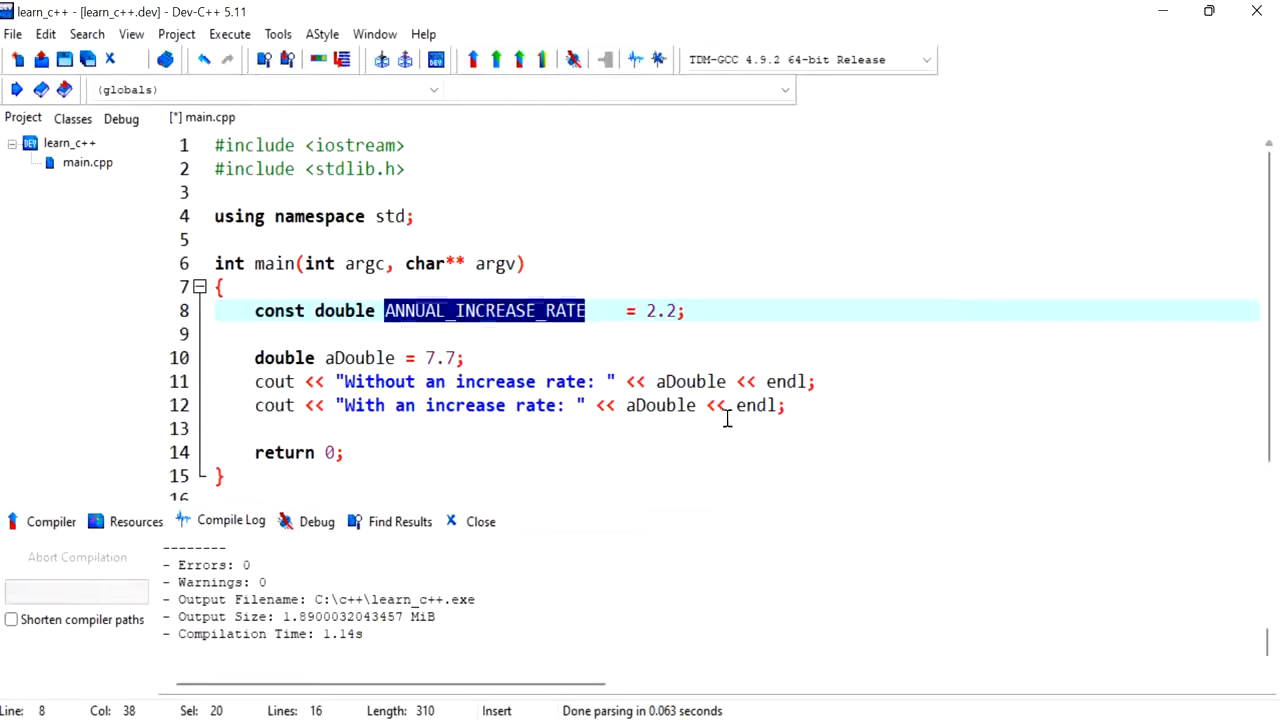
text(ANNUAL_INCREASE_RATE)
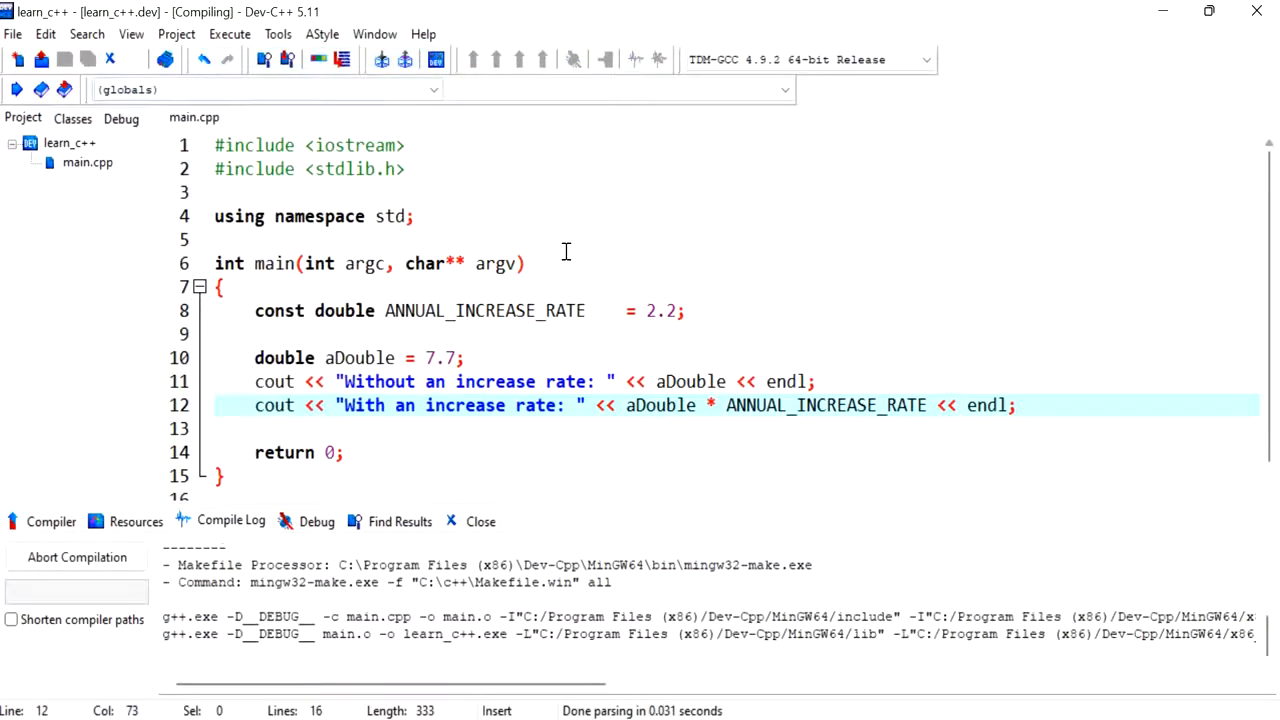
click(473, 59)
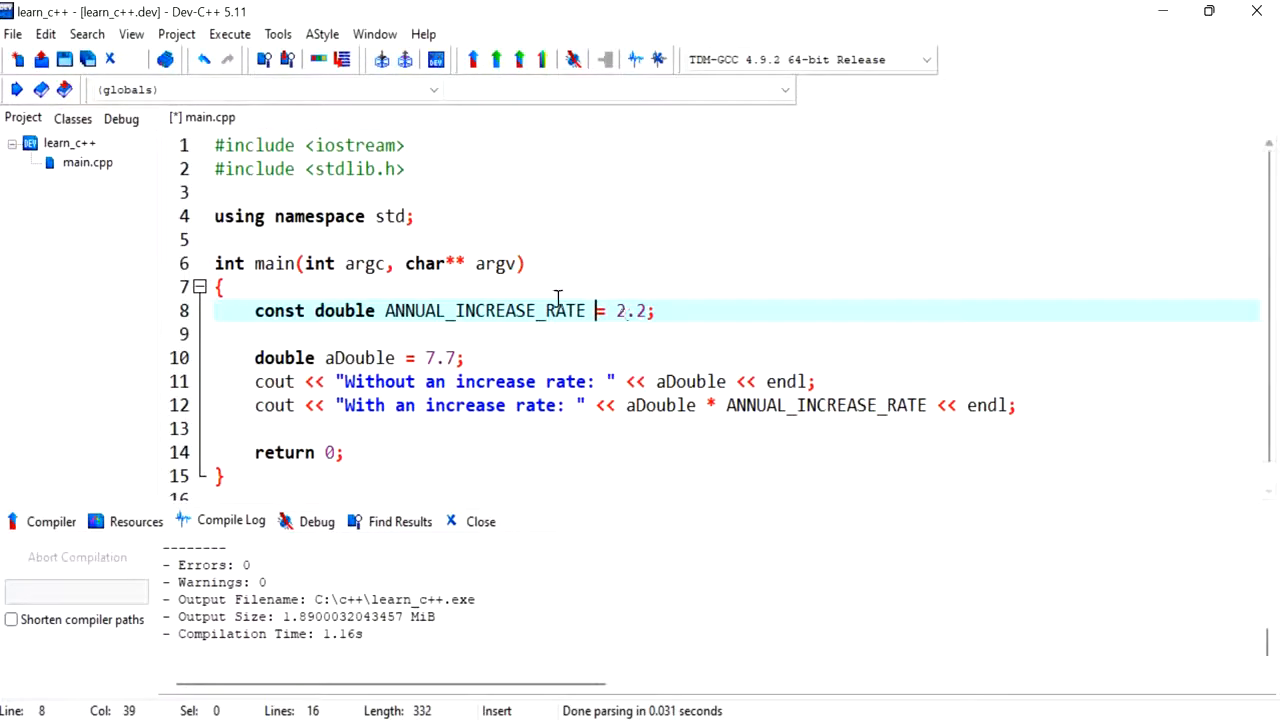
Step: Add line 9 assigning 3.3 to ANNUAL_INCREASE_RATE
drag(645, 310, 335, 310)
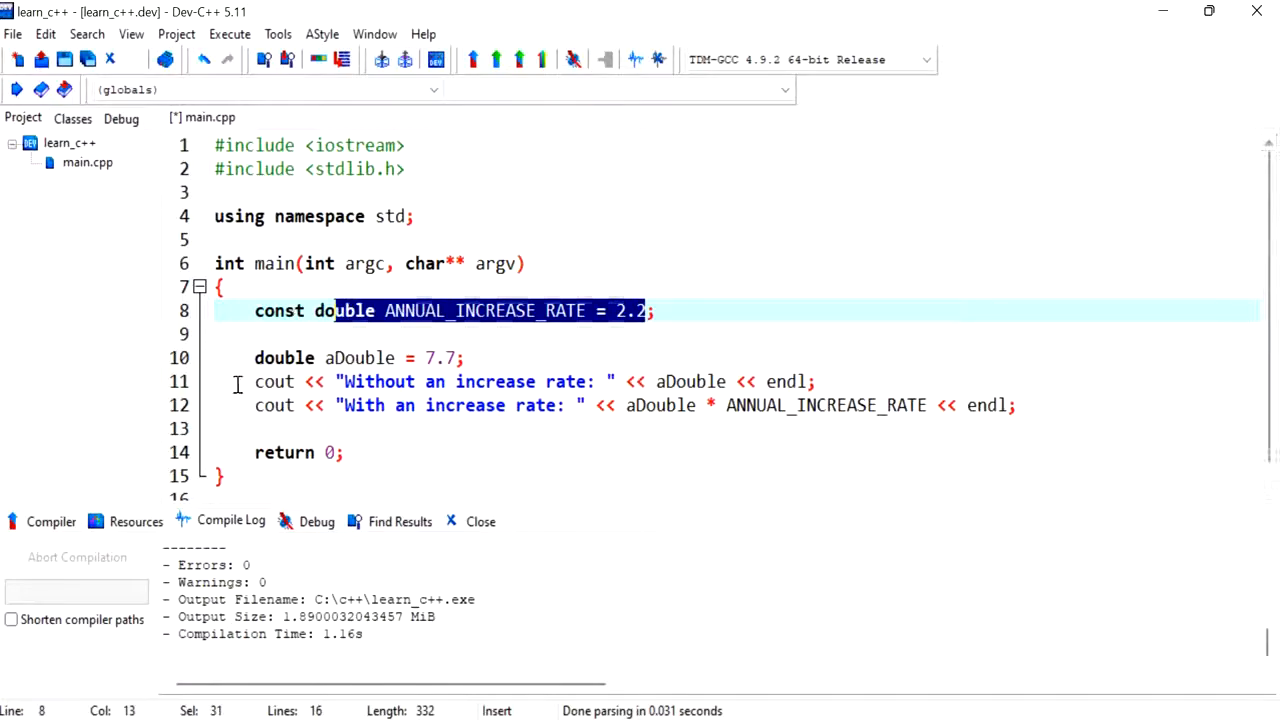
click(254, 333)
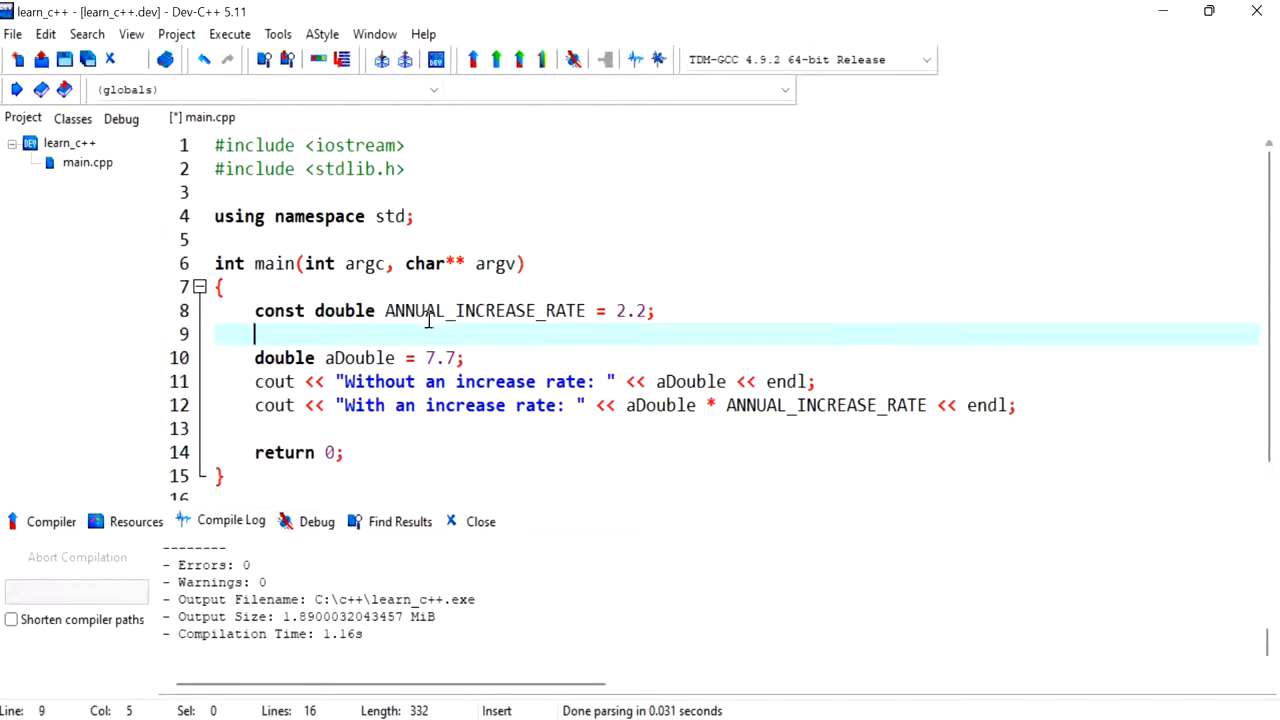
double_click(485, 310)
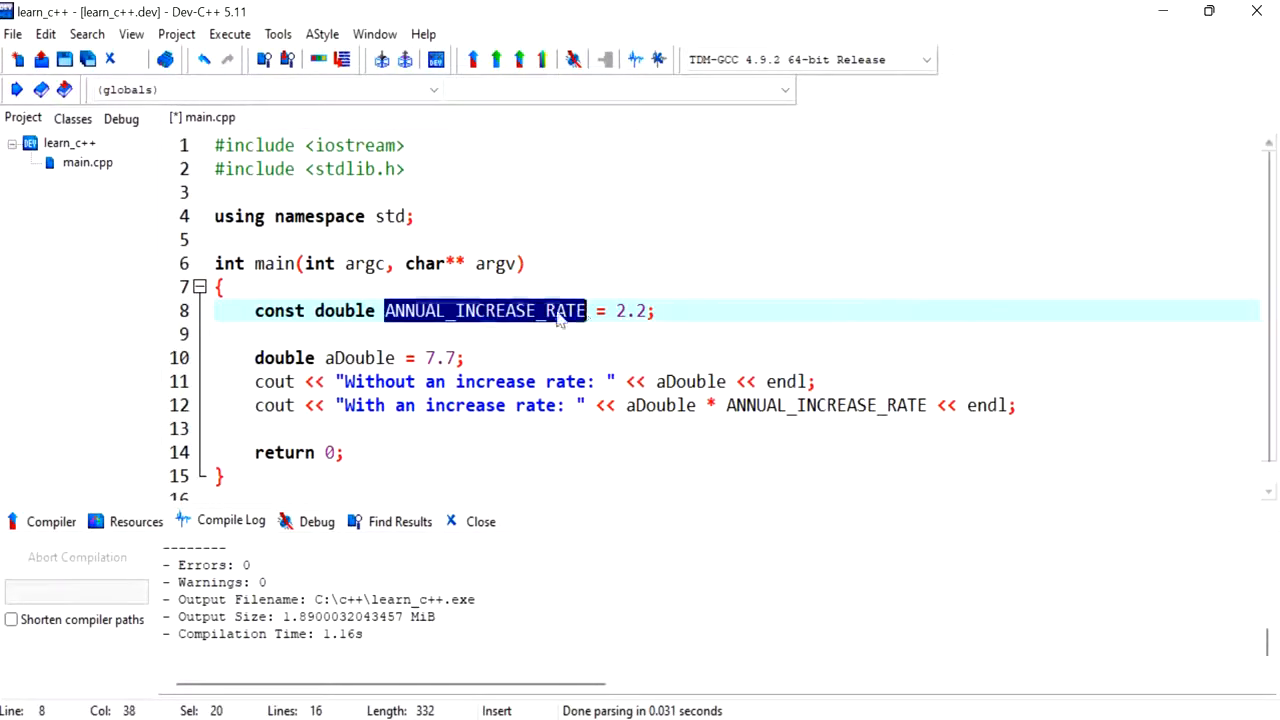
text(ANNUAL_INCREASE_RATE)
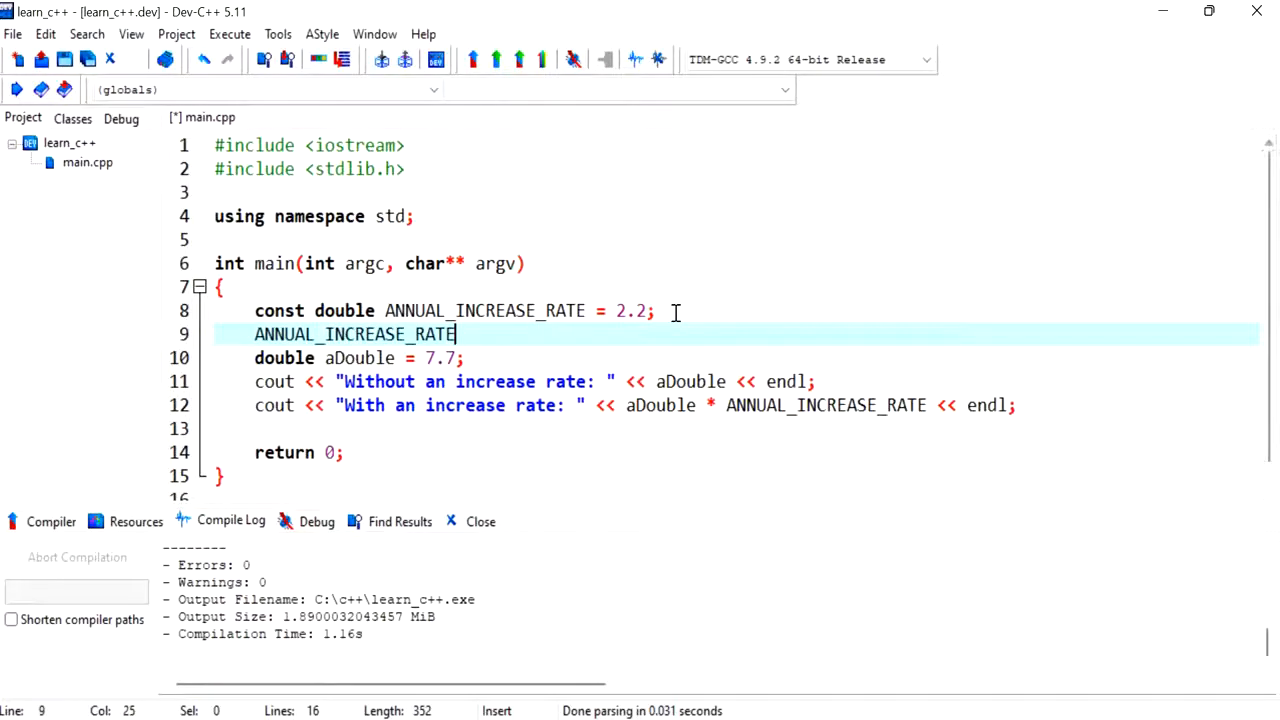
text(= 3.3;)
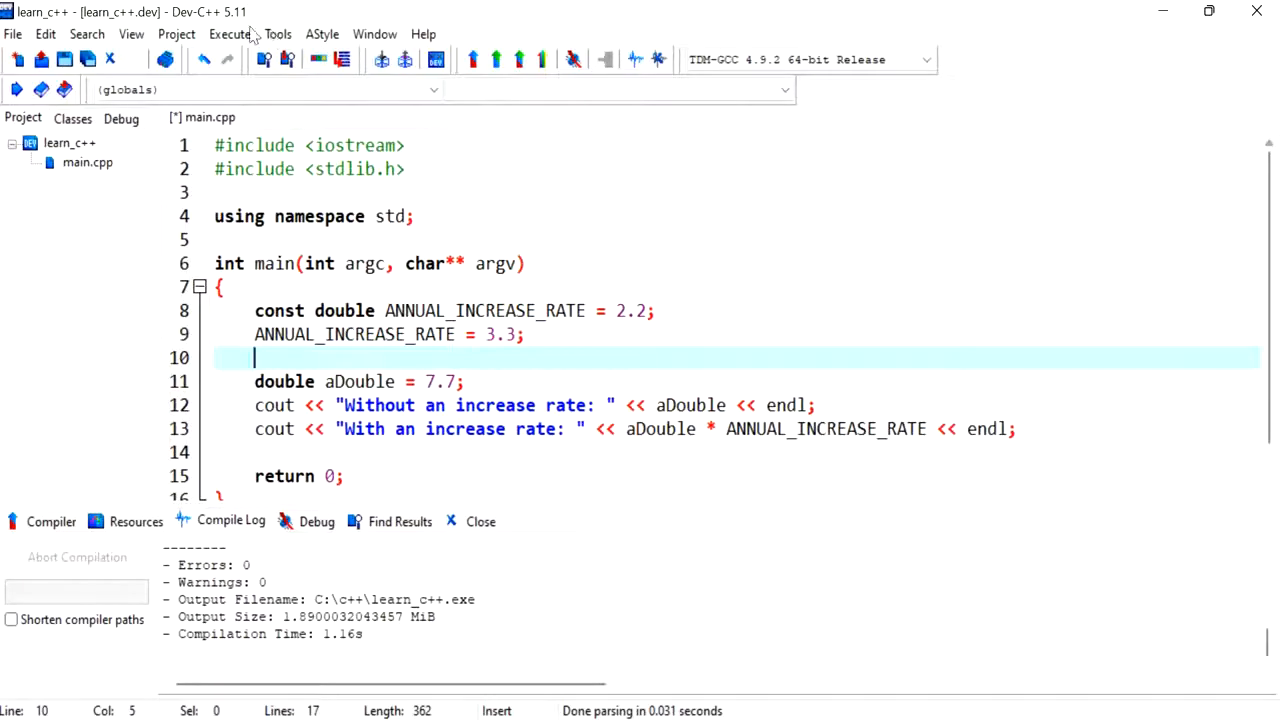
Step: Compile and inspect the read-only variable 'ANNUAL_INCREASE_RATE' error on line 9
click(229, 33)
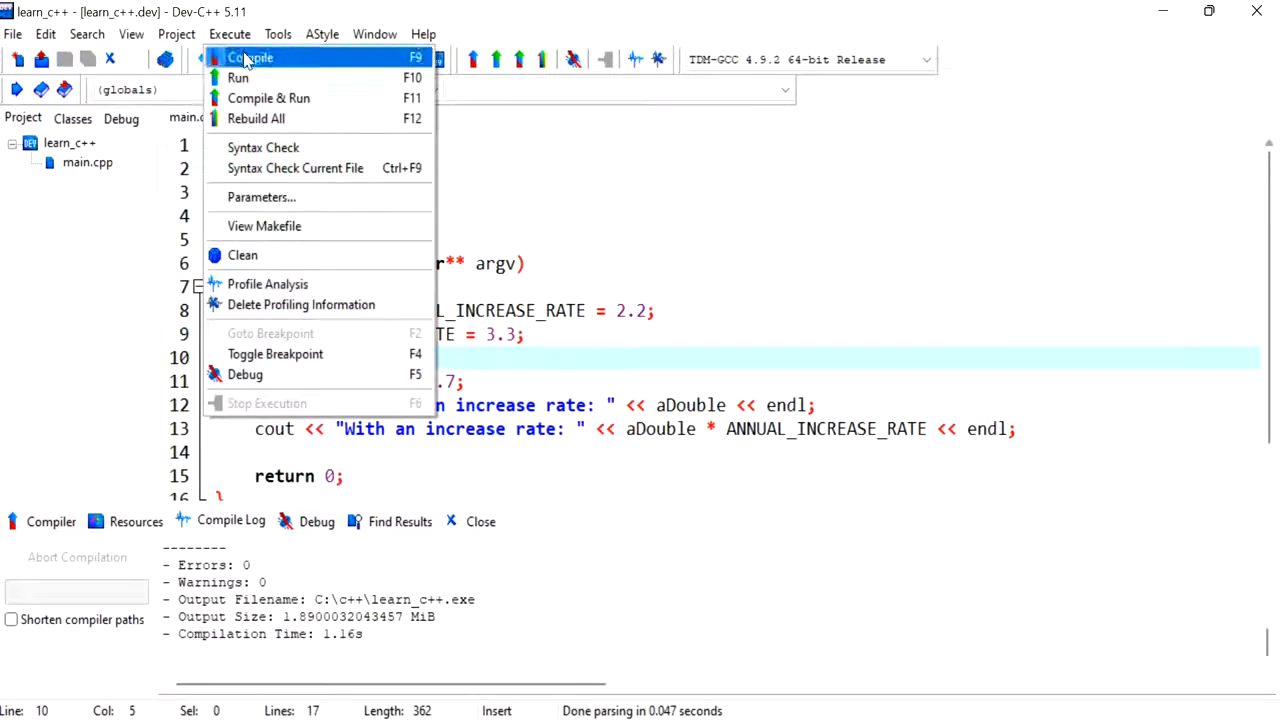
click(251, 57)
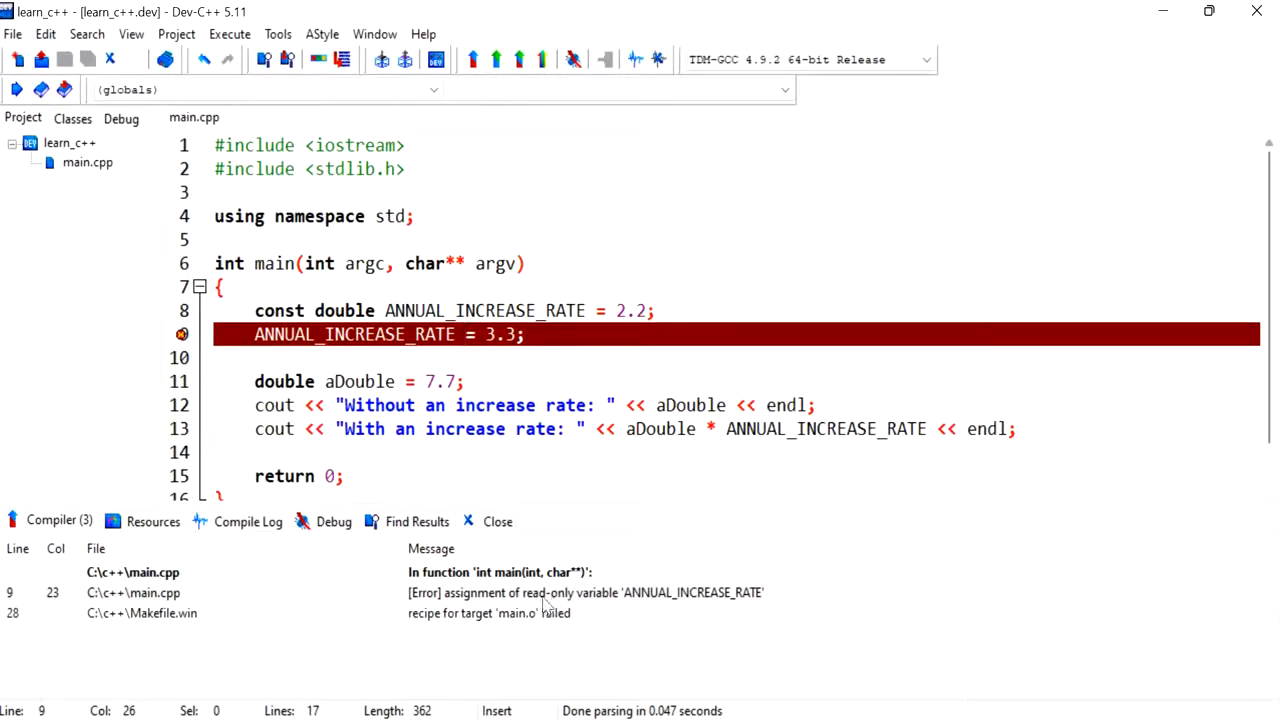
click(585, 592)
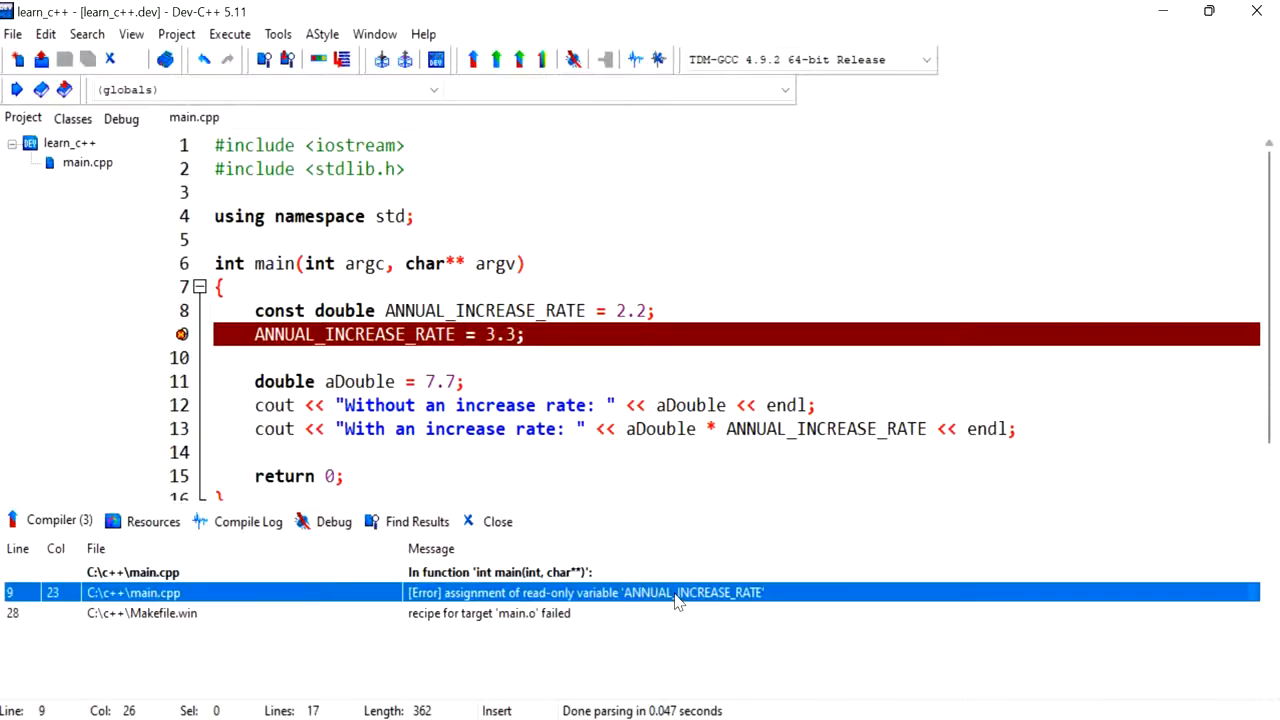
mouse_move(779, 675)
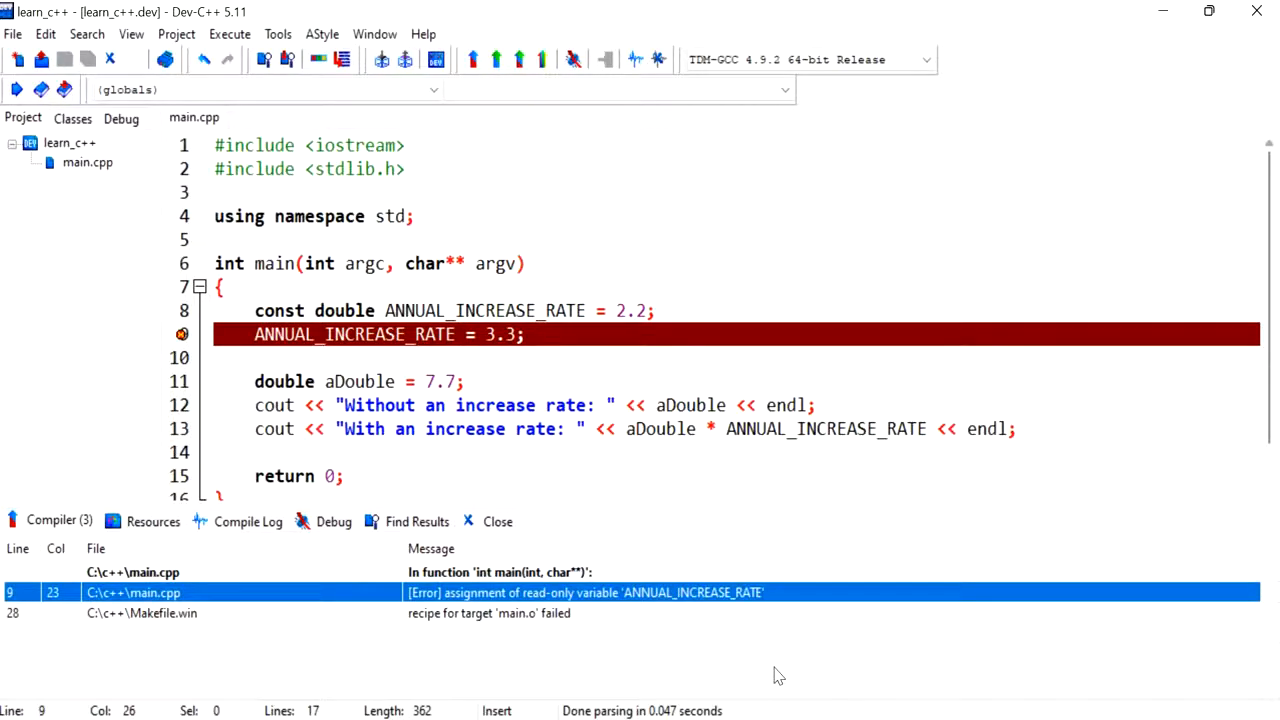
click(254, 357)
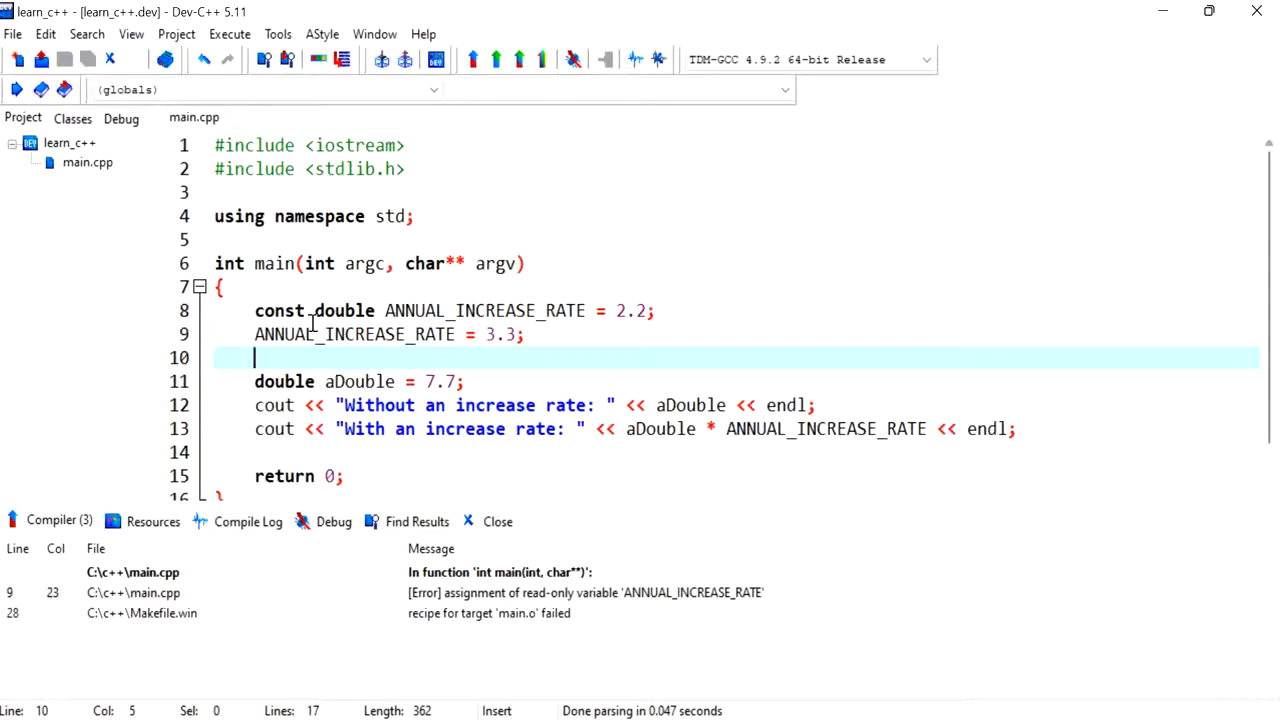
Step: Delete the line 9 statement assigning 3.3 to ANNUAL_INCREASE_RATE
double_click(478, 310)
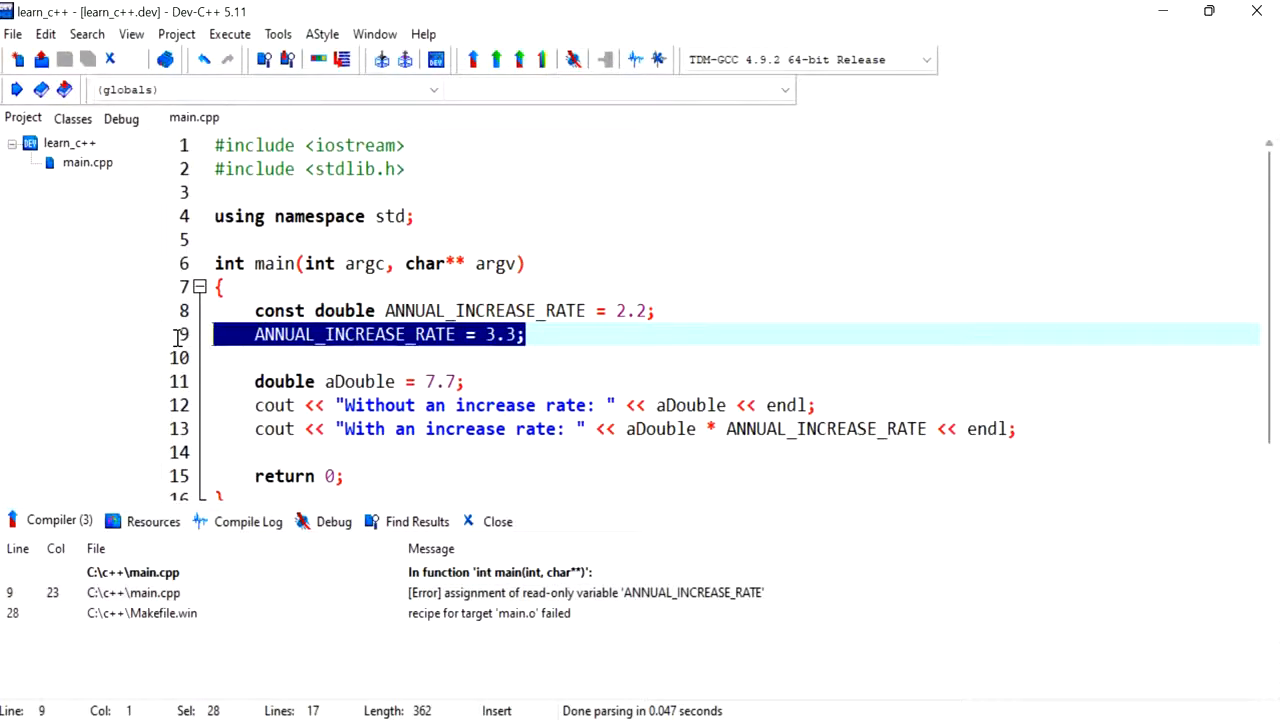
key(Delete)
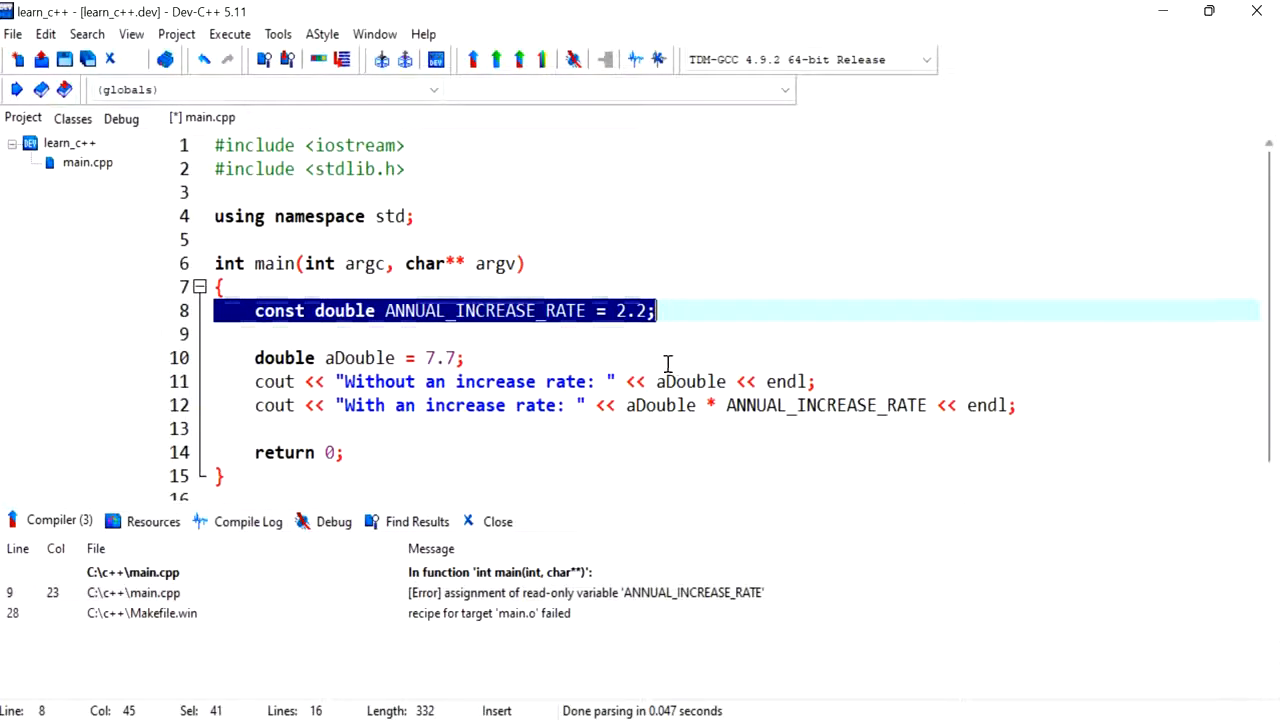
mouse_move(661, 357)
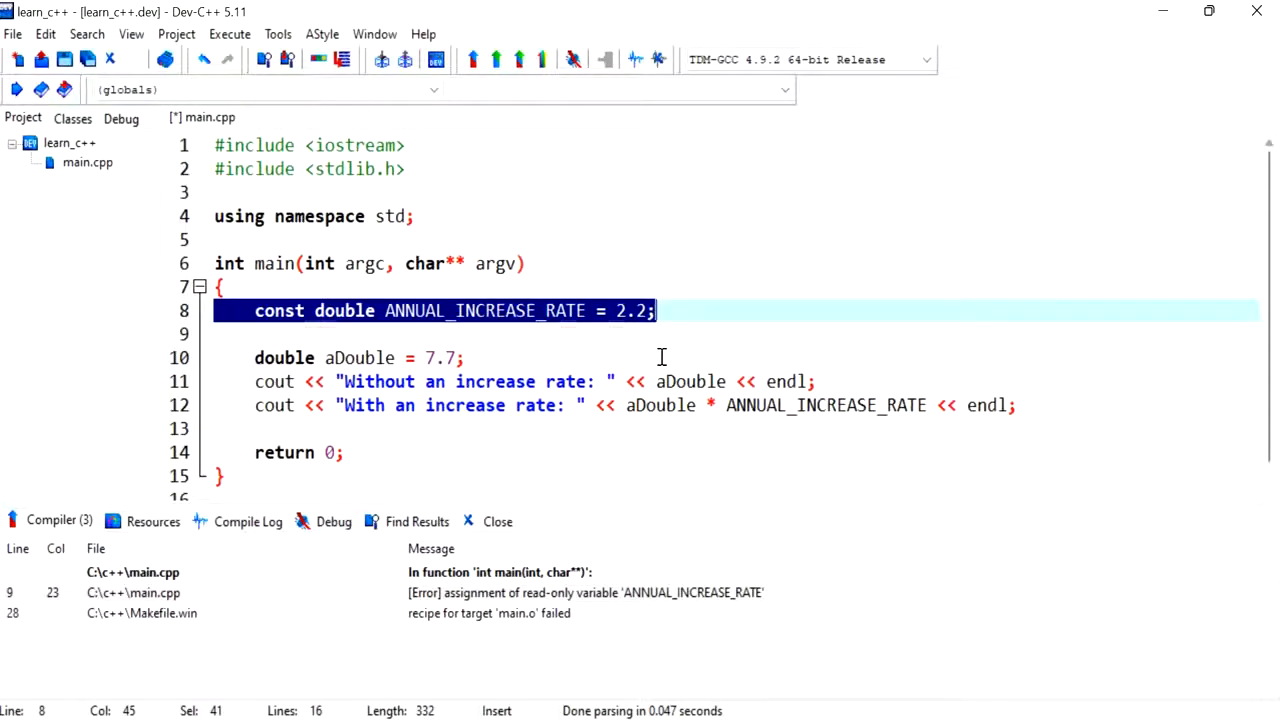
double_click(485, 311)
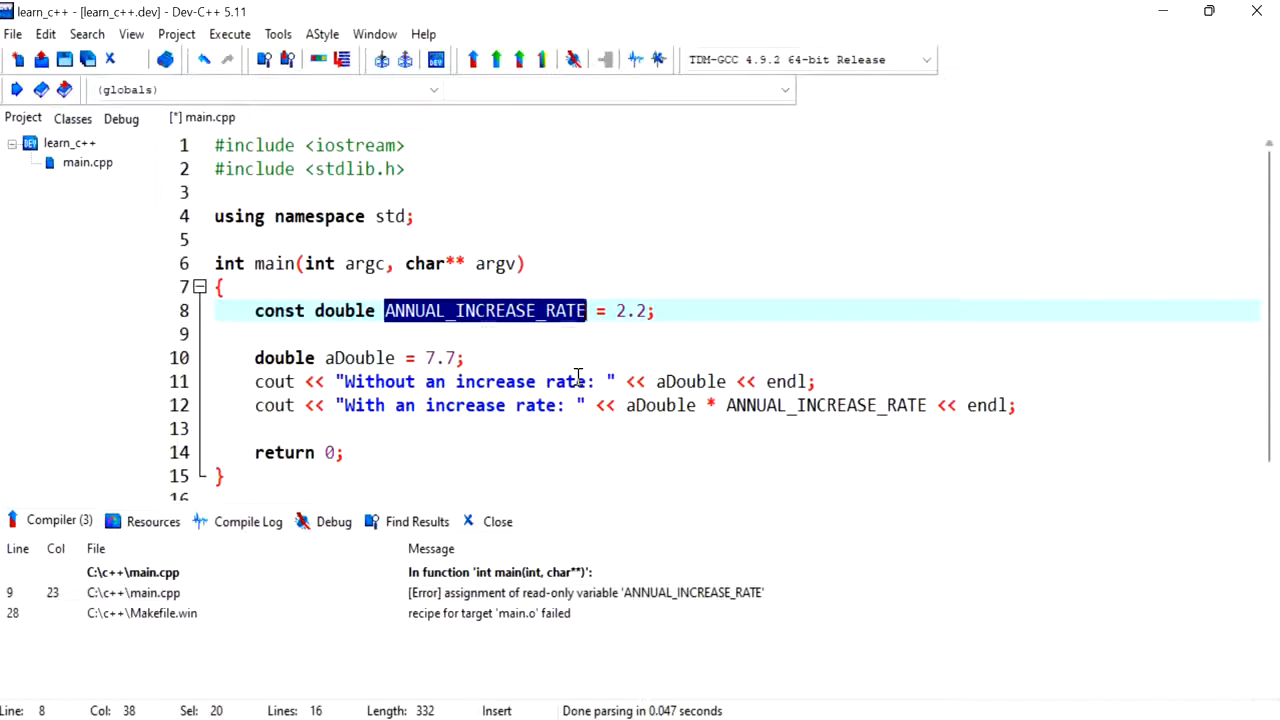
mouse_move(607, 420)
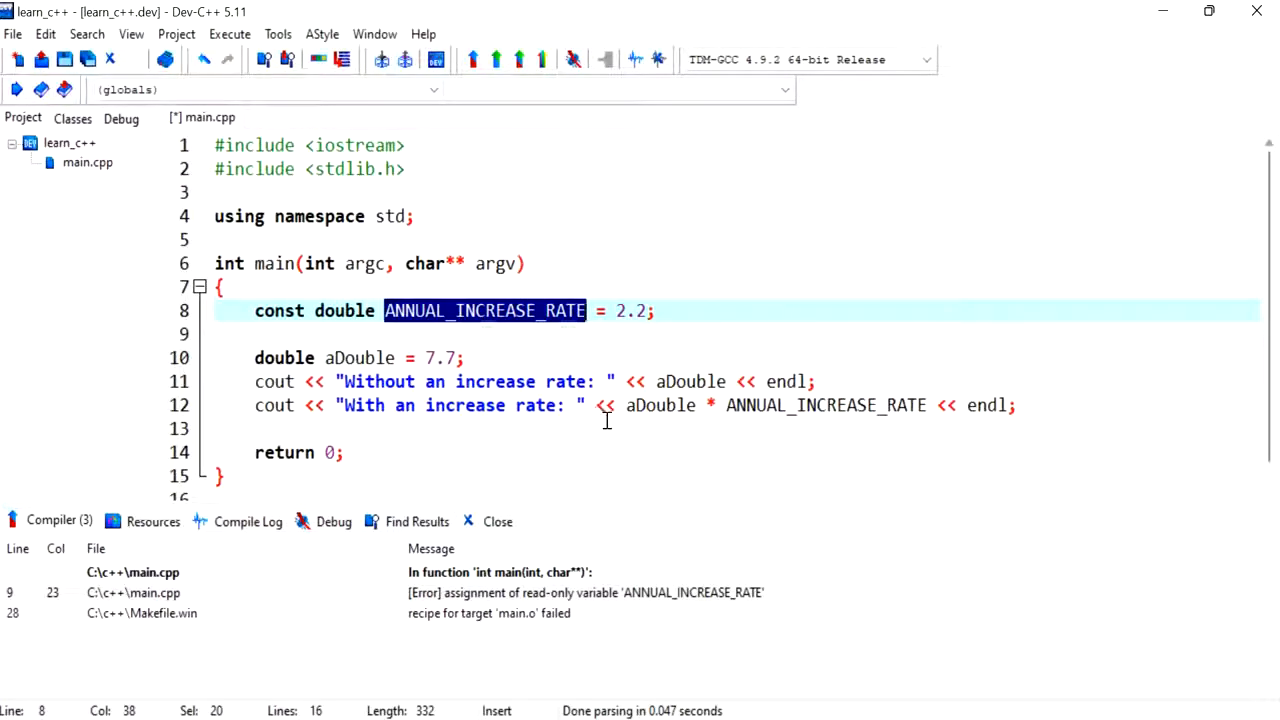